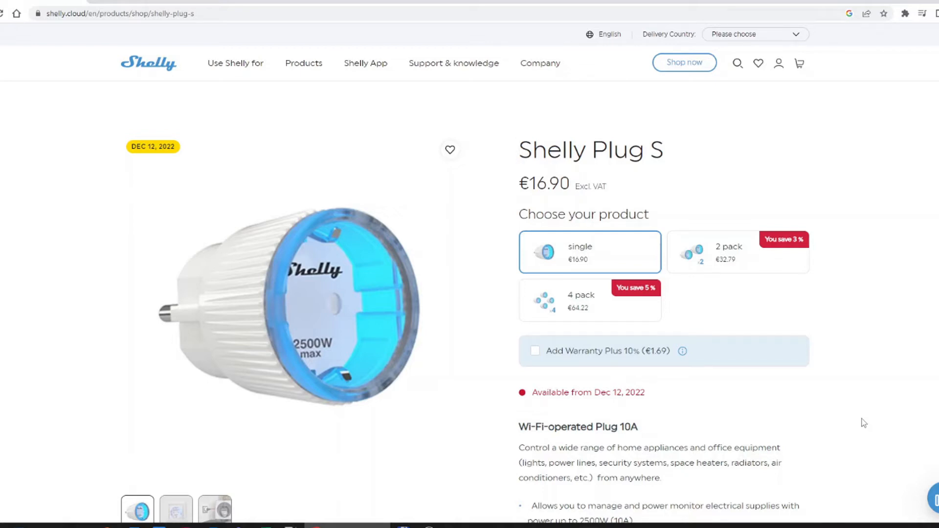
{"action": "mouse_move", "coordinate": [896, 372]}
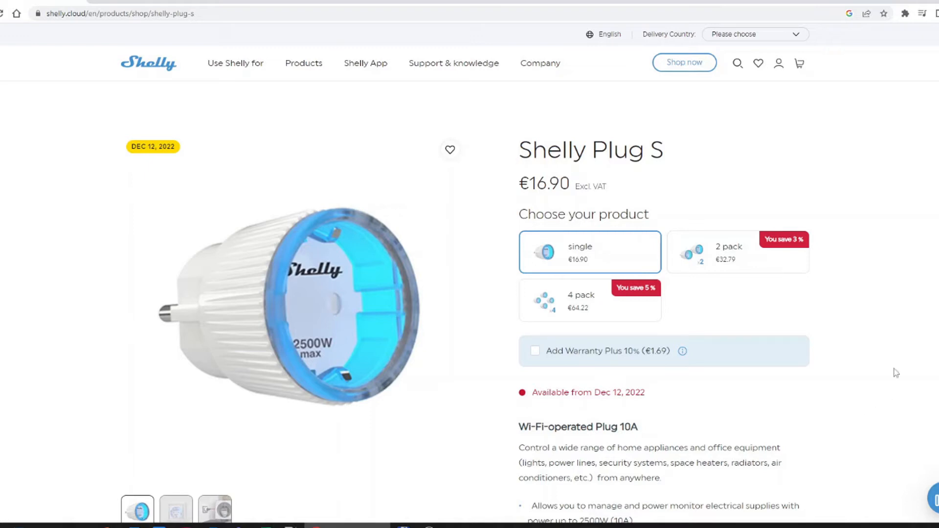
{"action": "mouse_move", "coordinate": [920, 326]}
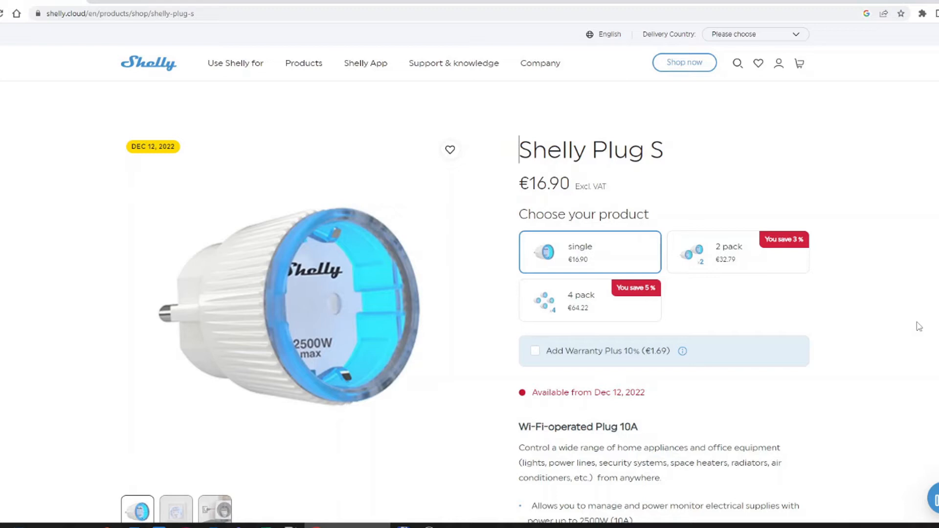
{"action": "mouse_move", "coordinate": [901, 323]}
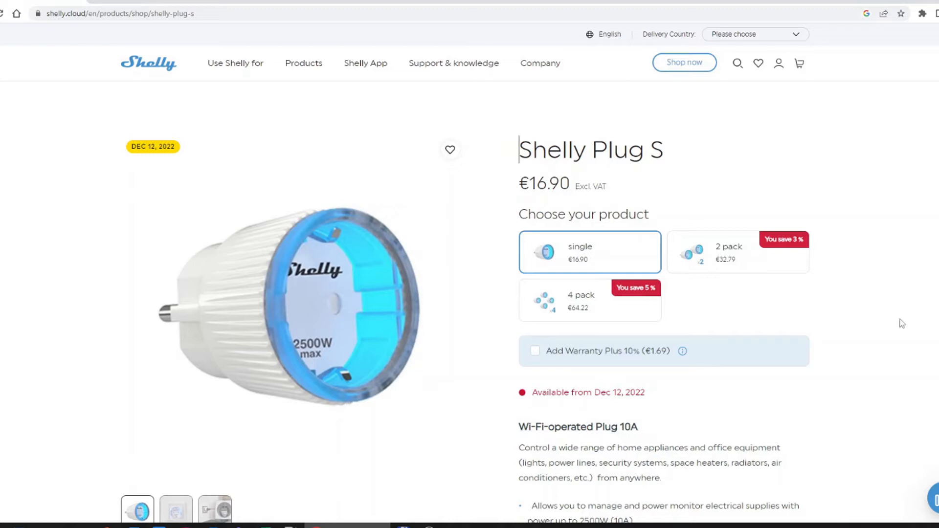
{"action": "mouse_move", "coordinate": [387, 49]}
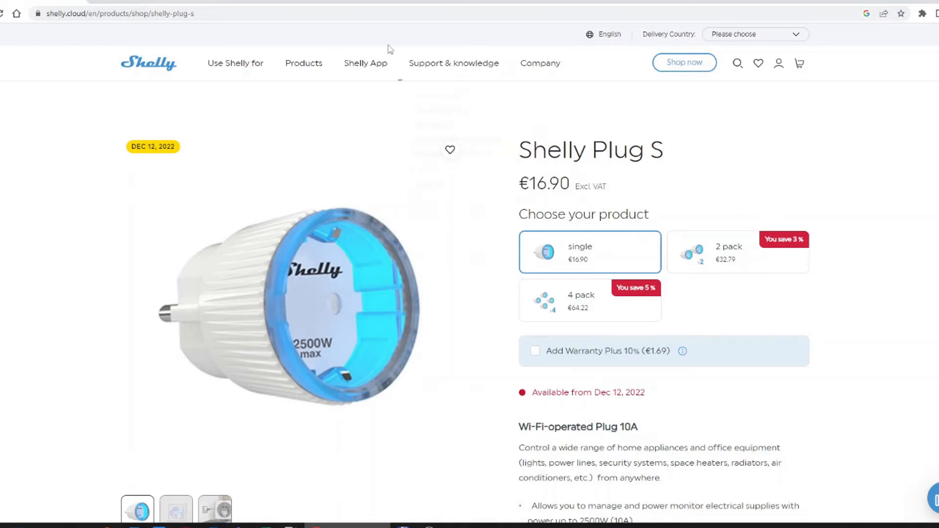
{"action": "mouse_move", "coordinate": [474, 255]}
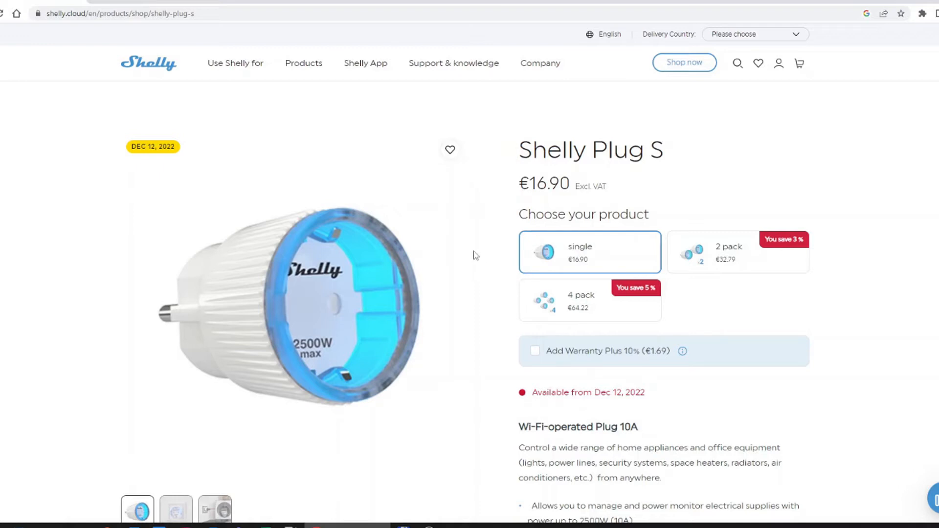
{"action": "mouse_move", "coordinate": [470, 312]}
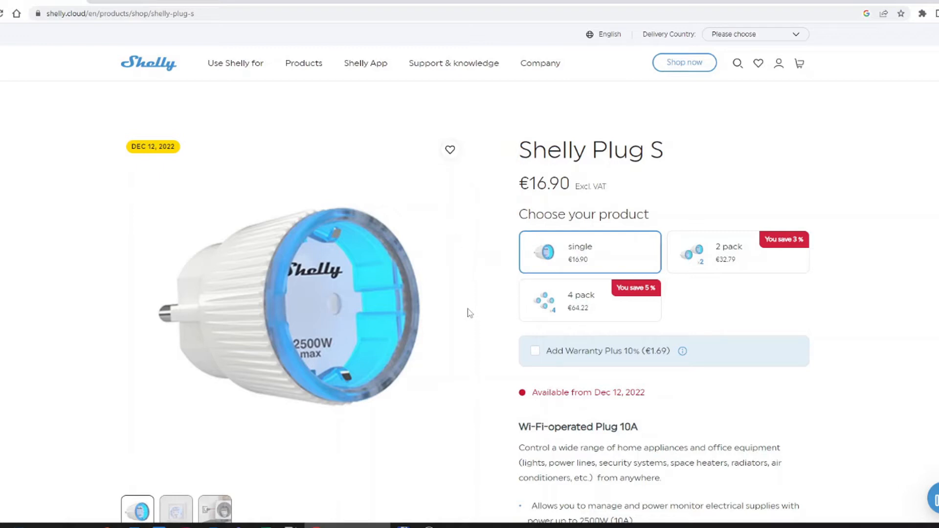
{"action": "mouse_move", "coordinate": [471, 307]}
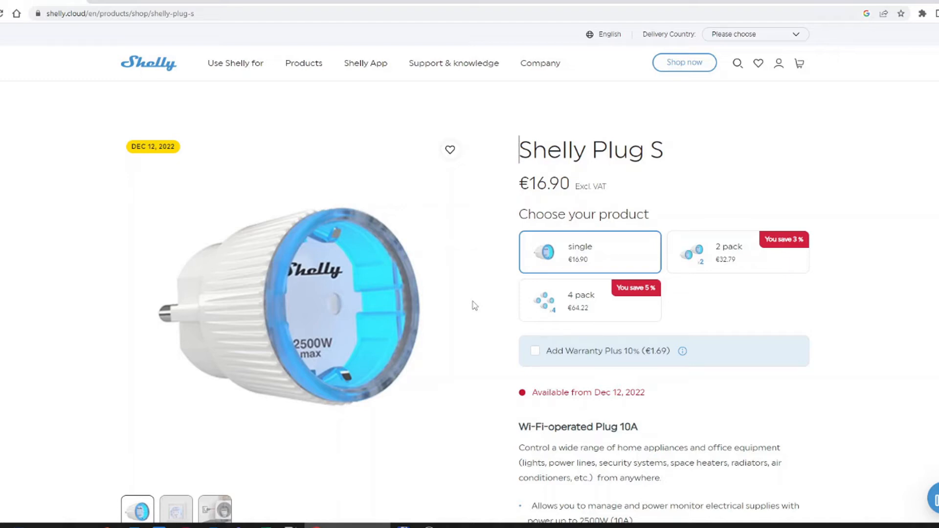
{"action": "mouse_move", "coordinate": [443, 247]}
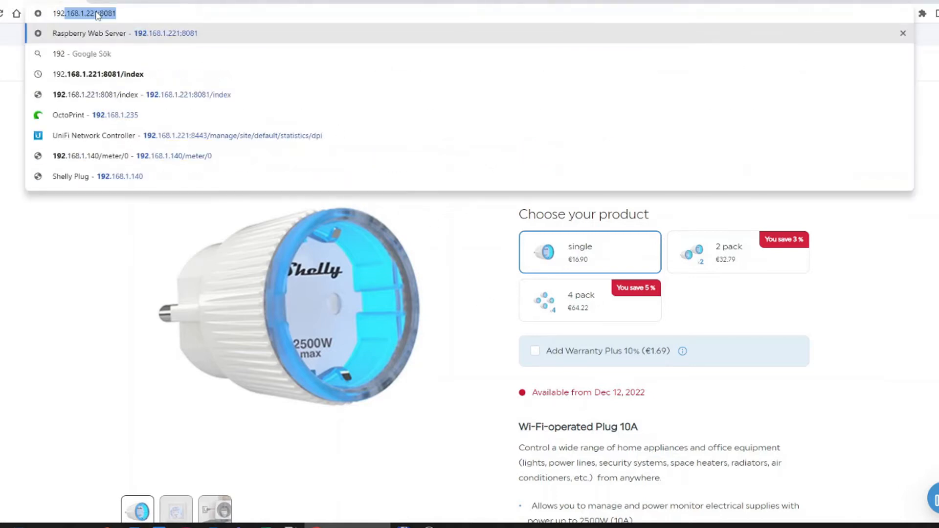
Navigate the browser to the plug's local page at 192.168.1.140.
{"action": "key", "text": "Backspace"}
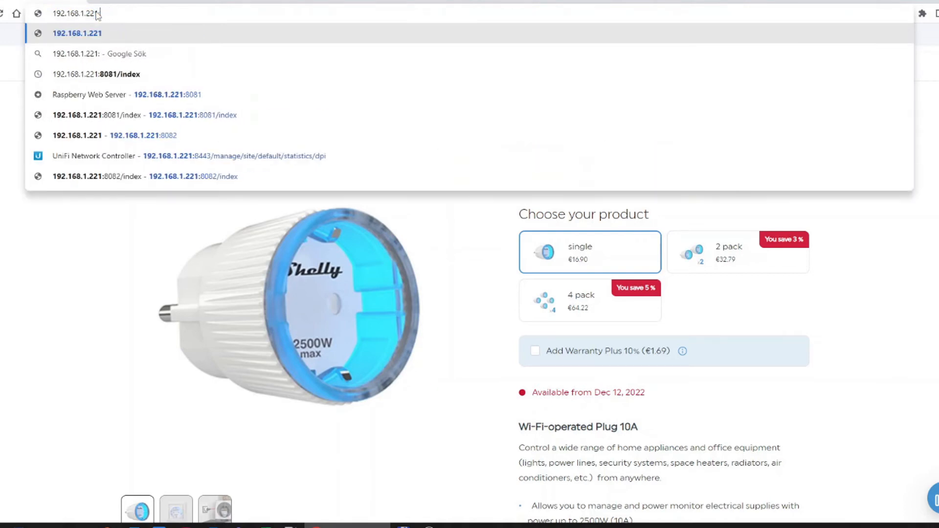
{"action": "type", "text": "192.168.1.140"}
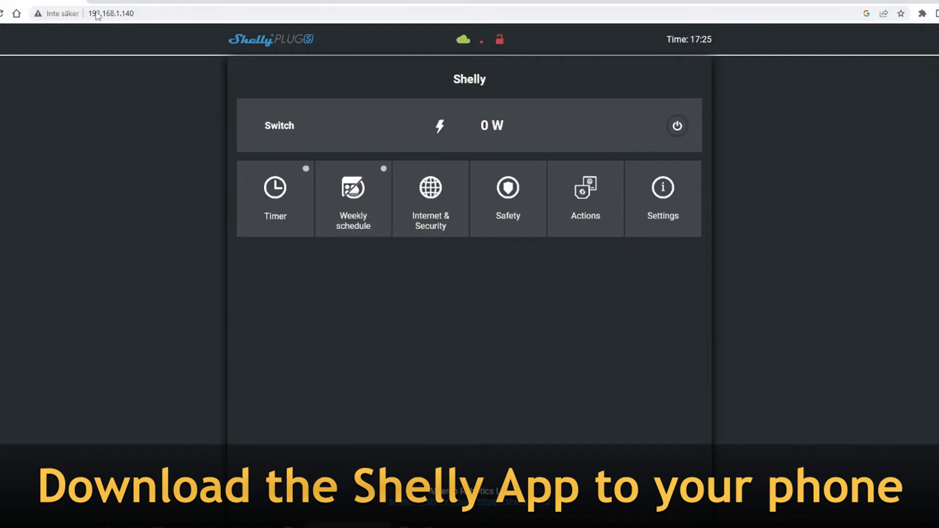
{"action": "left_click", "coordinate": [108, 13]}
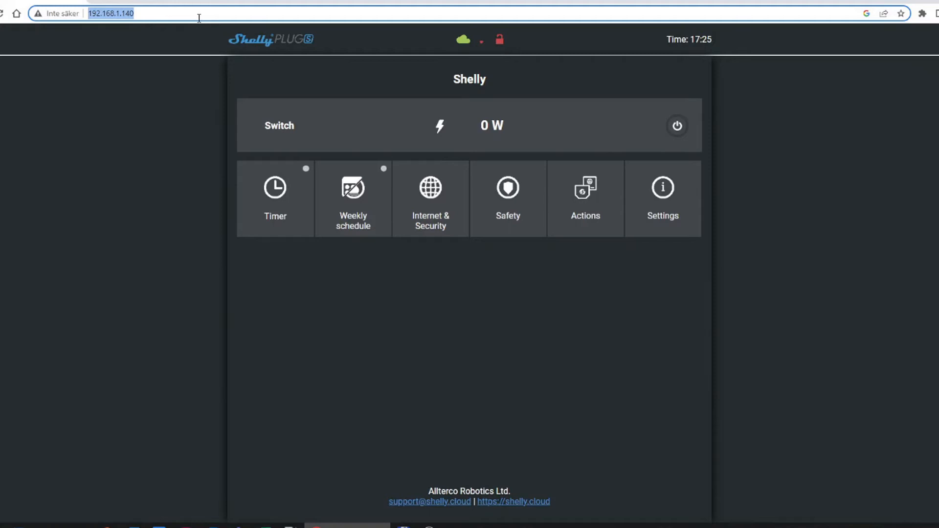
{"action": "mouse_move", "coordinate": [773, 255]}
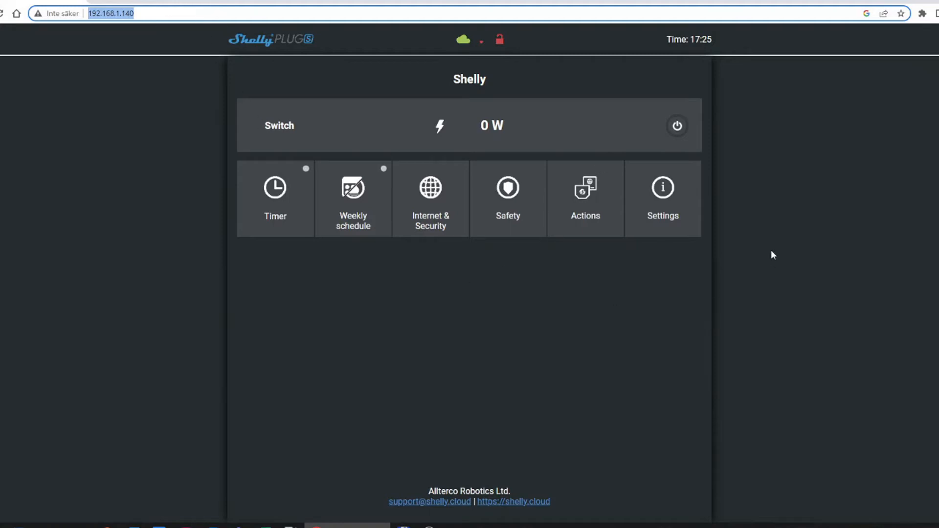
{"action": "mouse_move", "coordinate": [773, 252]}
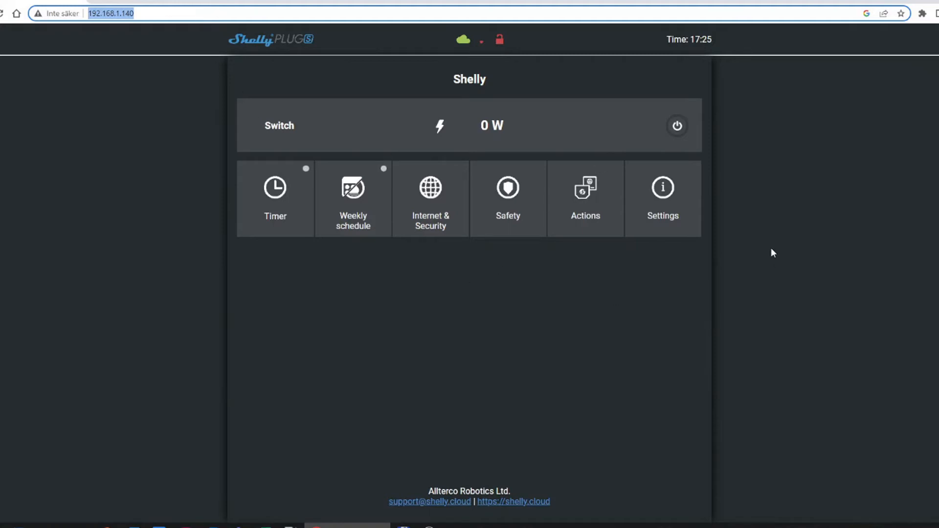
{"action": "mouse_move", "coordinate": [781, 242]}
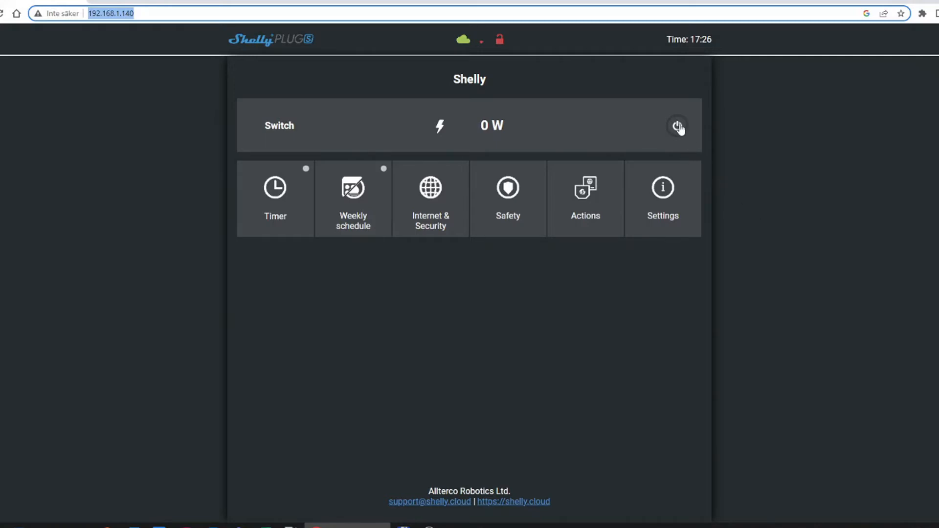
Turn the plug's relay on from the Switch row power button.
{"action": "left_click", "coordinate": [677, 126]}
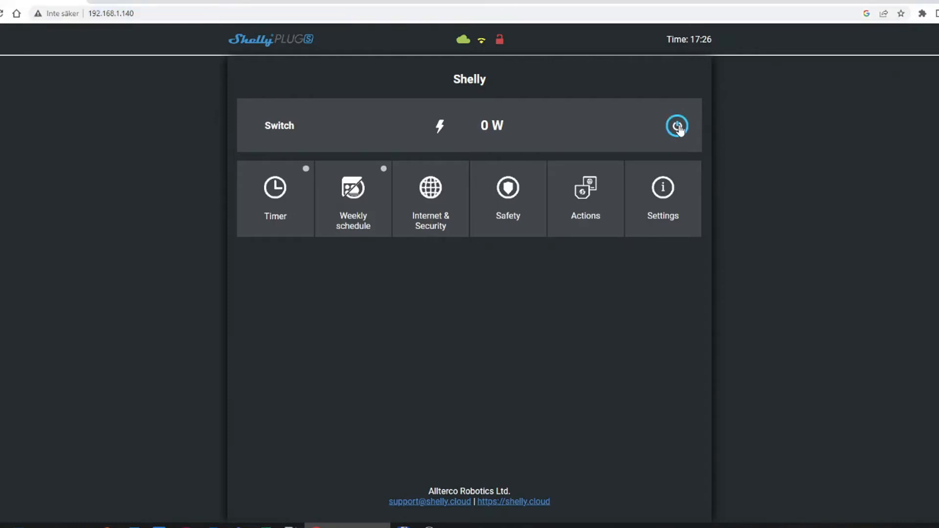
{"action": "mouse_move", "coordinate": [687, 205]}
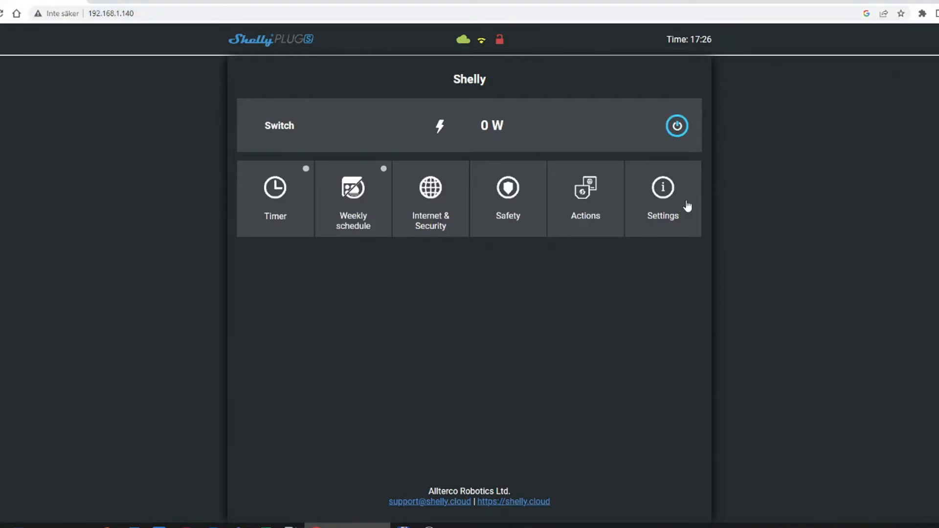
{"action": "mouse_move", "coordinate": [625, 181]}
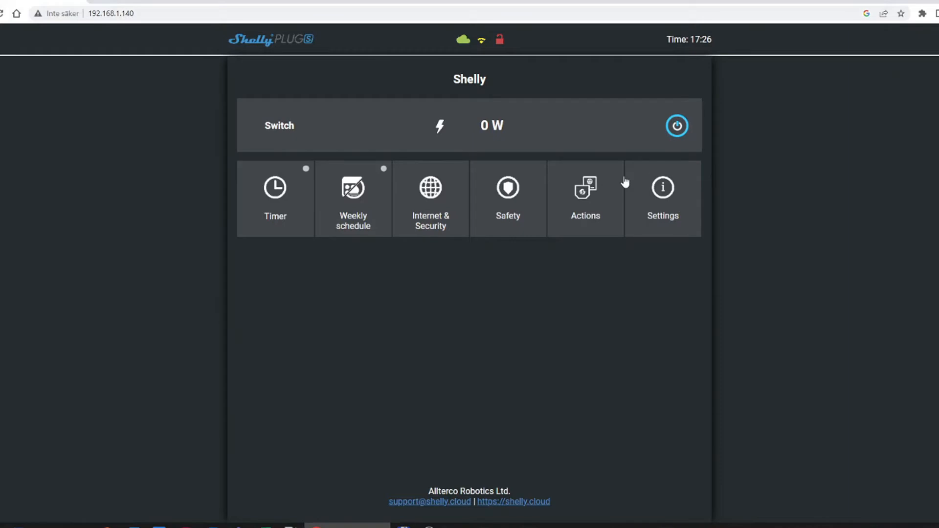
{"action": "mouse_move", "coordinate": [725, 121]}
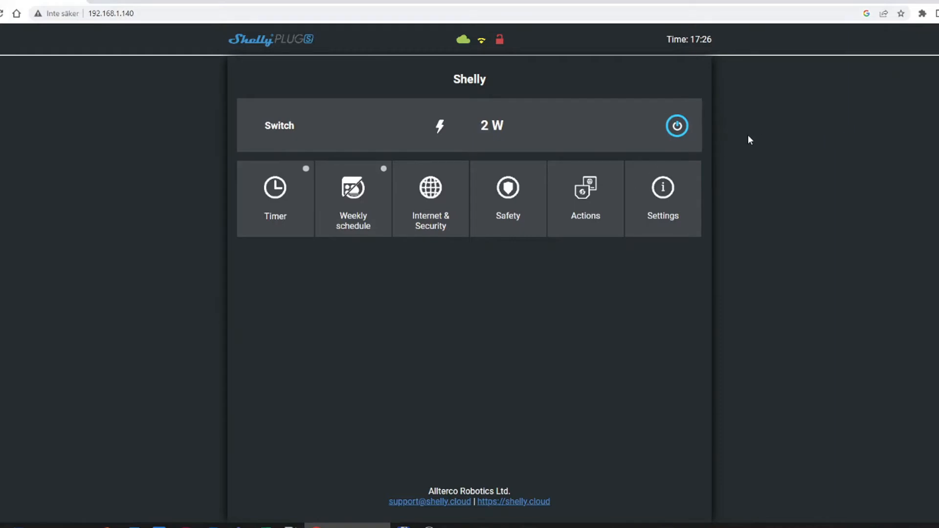
{"action": "mouse_move", "coordinate": [536, 176]}
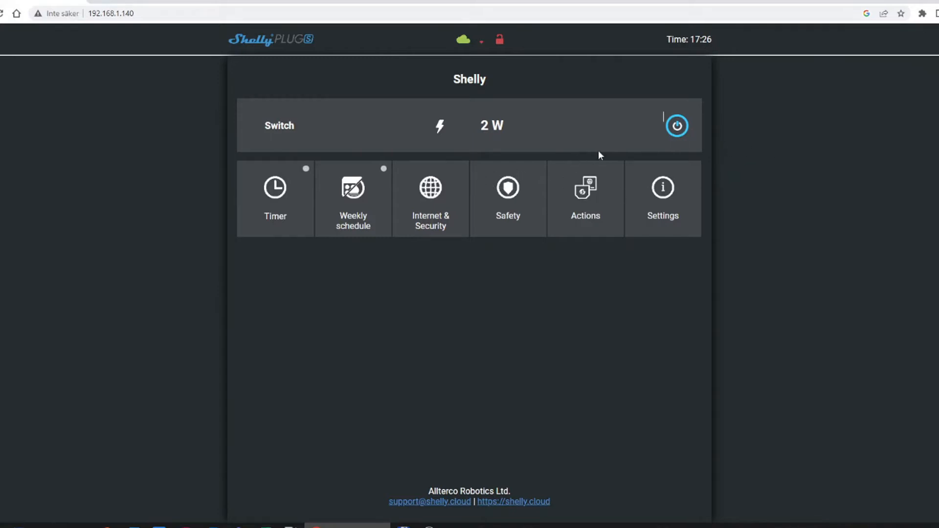
{"action": "mouse_move", "coordinate": [485, 148]}
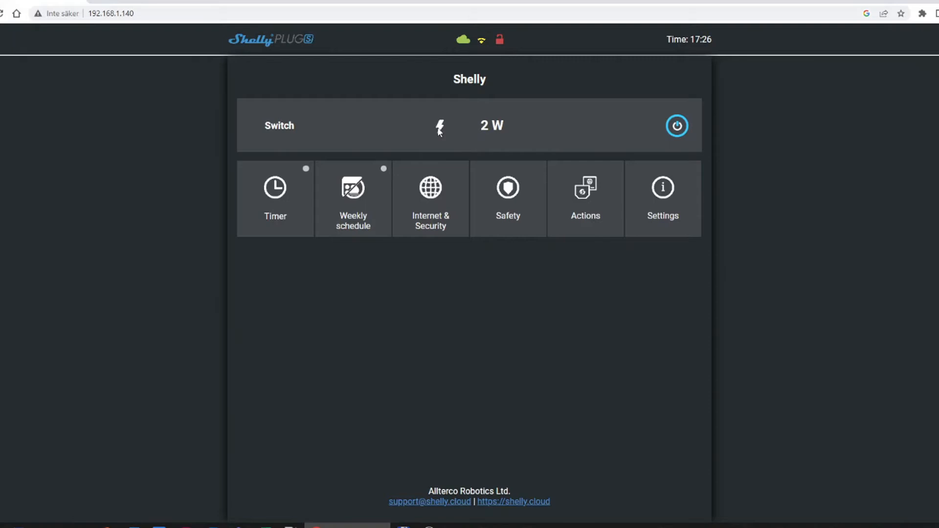
{"action": "mouse_move", "coordinate": [285, 211]}
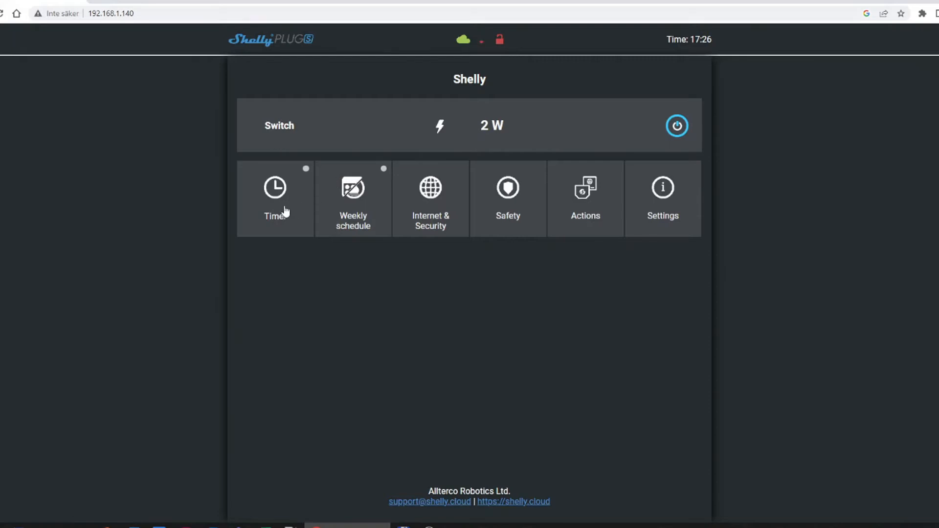
Review the AUTO OFF/AUTO ON timers, then show the Weekly schedule options.
{"action": "left_click", "coordinate": [275, 198]}
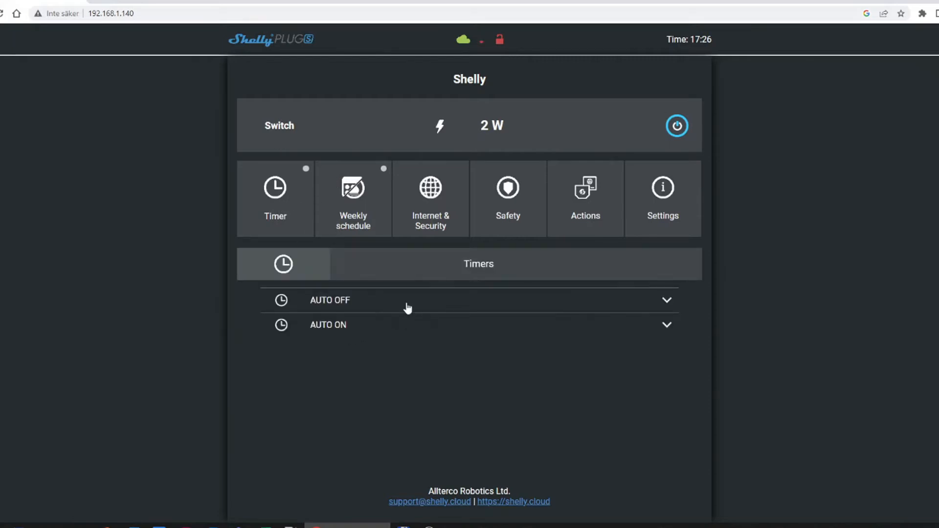
{"action": "mouse_move", "coordinate": [359, 254]}
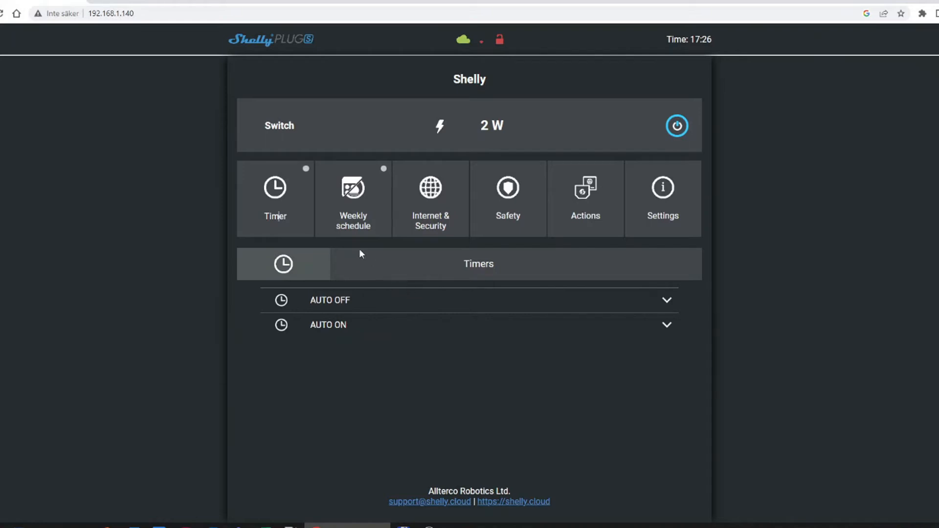
{"action": "mouse_move", "coordinate": [357, 233]}
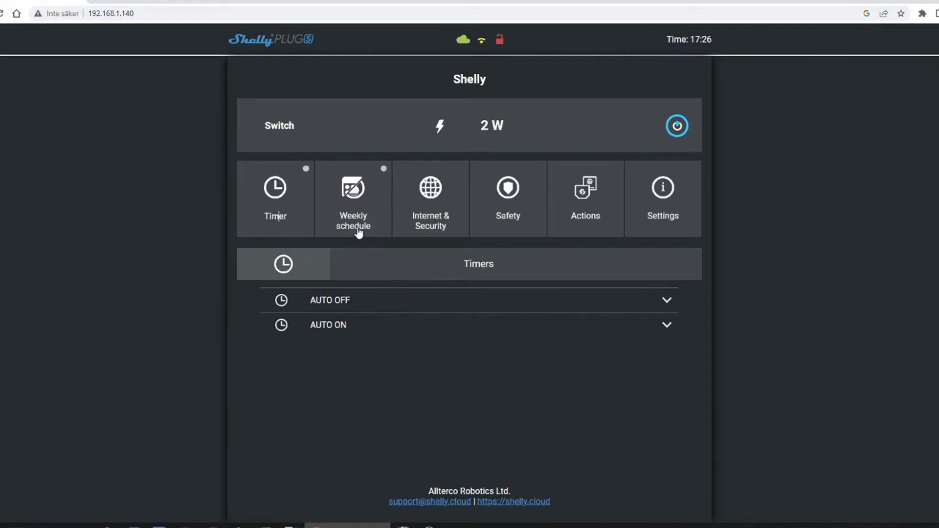
{"action": "mouse_move", "coordinate": [360, 198]}
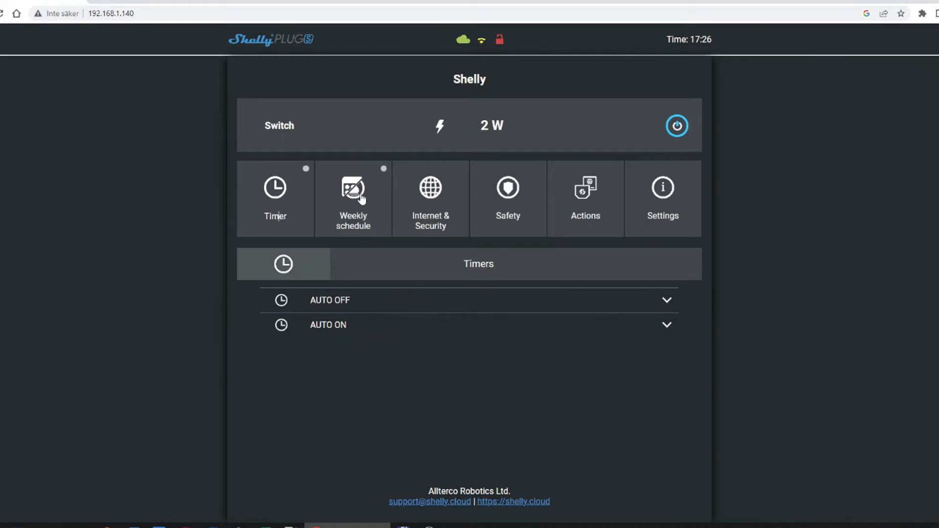
{"action": "left_click", "coordinate": [353, 199]}
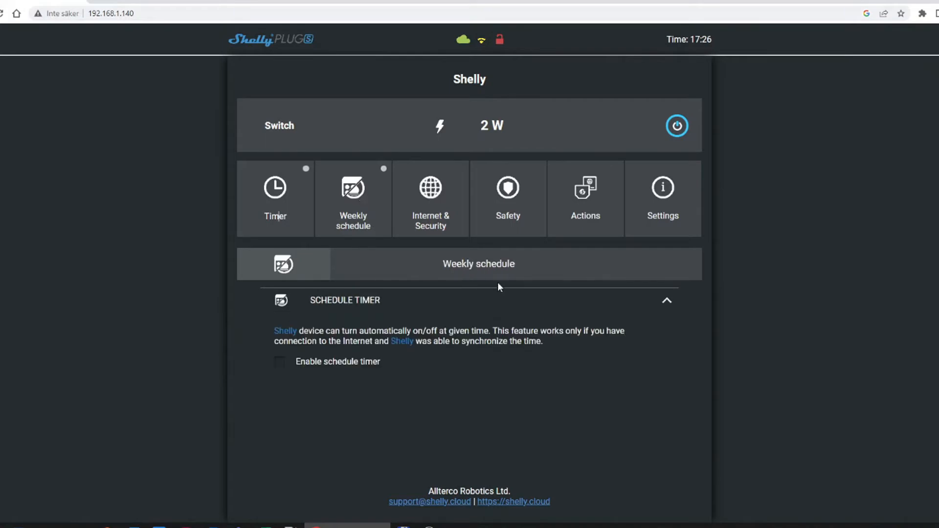
{"action": "mouse_move", "coordinate": [661, 311]}
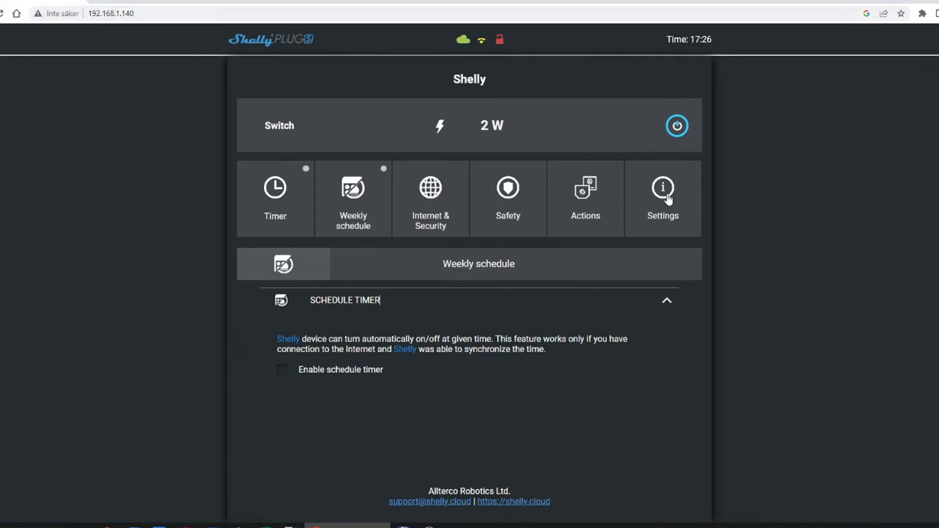
View the Time Zone and Geo-Location settings in the Settings list.
{"action": "left_click", "coordinate": [661, 197]}
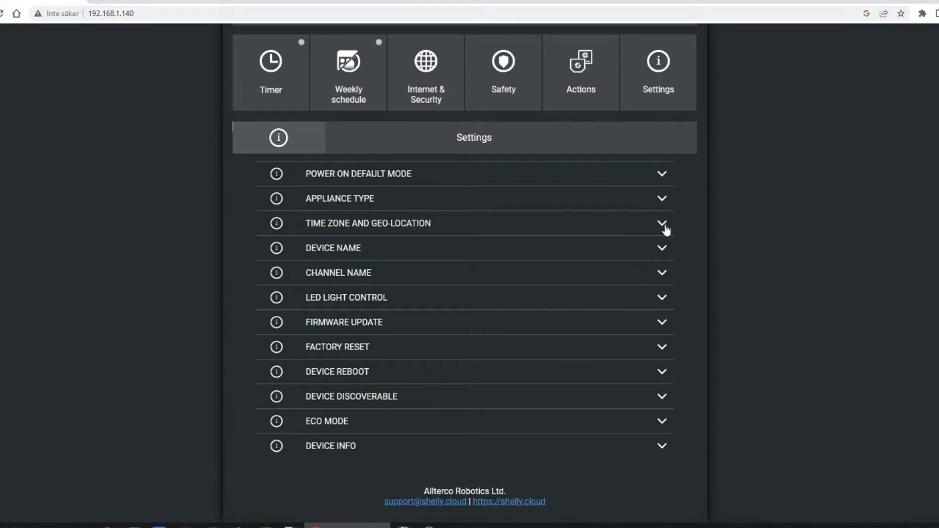
{"action": "left_click", "coordinate": [367, 222]}
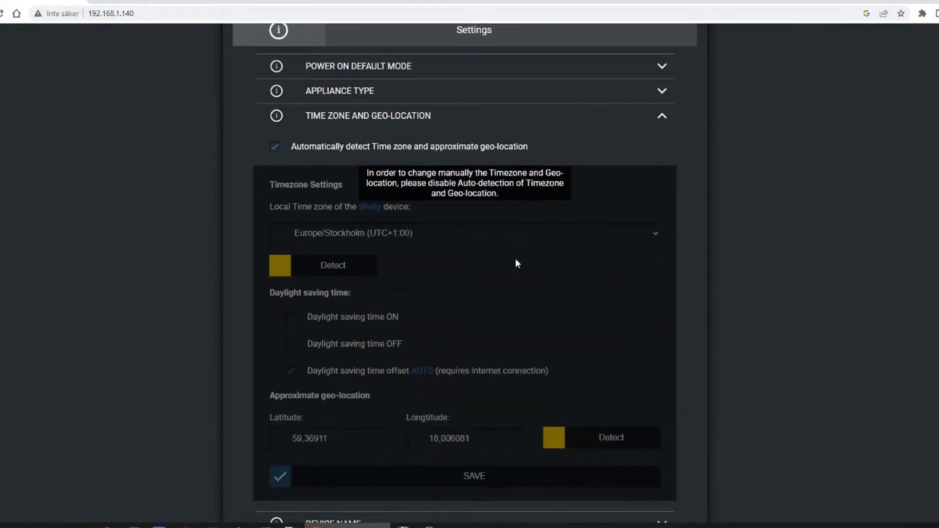
{"action": "mouse_move", "coordinate": [498, 353]}
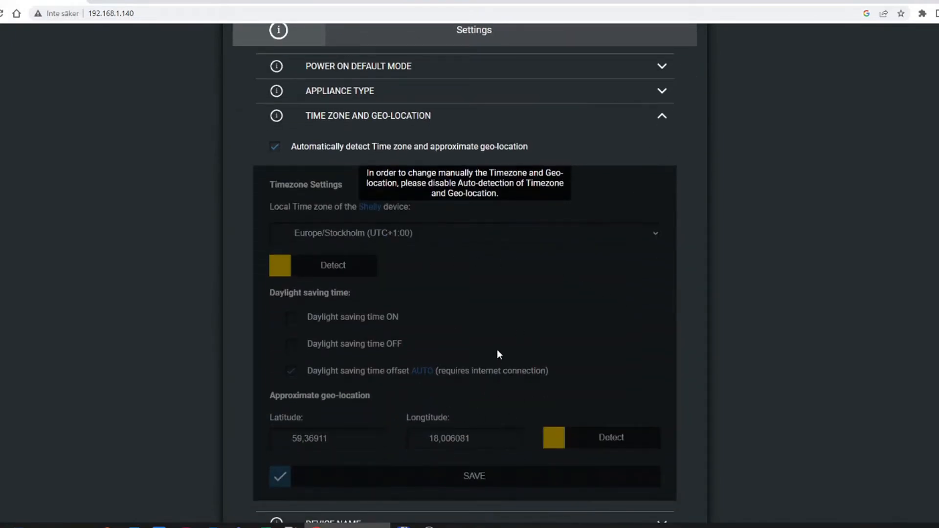
{"action": "scroll", "scroll_direction": "down", "scroll_amount": 3}
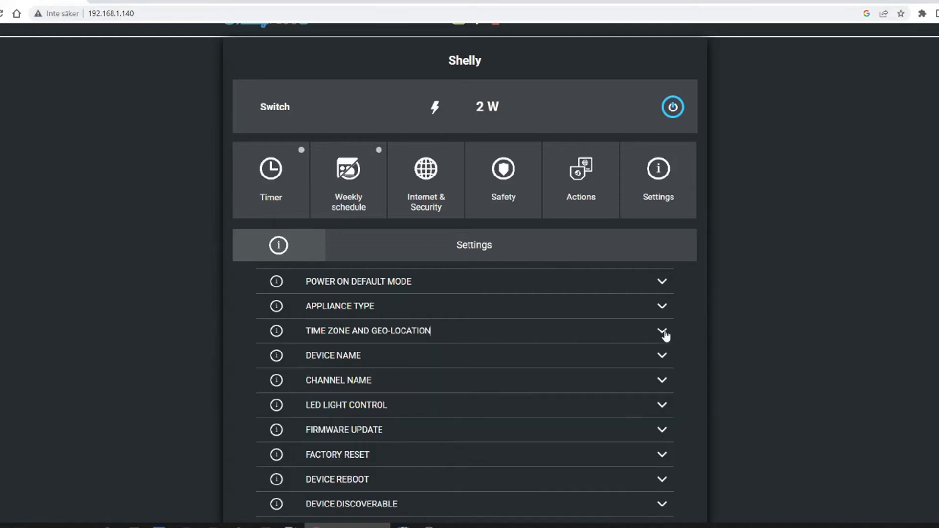
{"action": "mouse_move", "coordinate": [426, 182]}
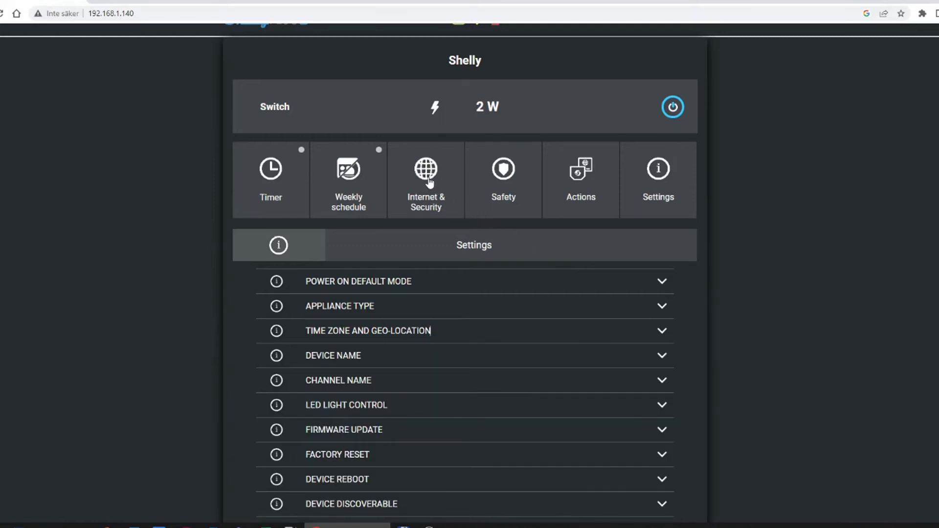
Review Internet & Security, then show Power On Default Mode set to OFF in Settings.
{"action": "left_click", "coordinate": [424, 179]}
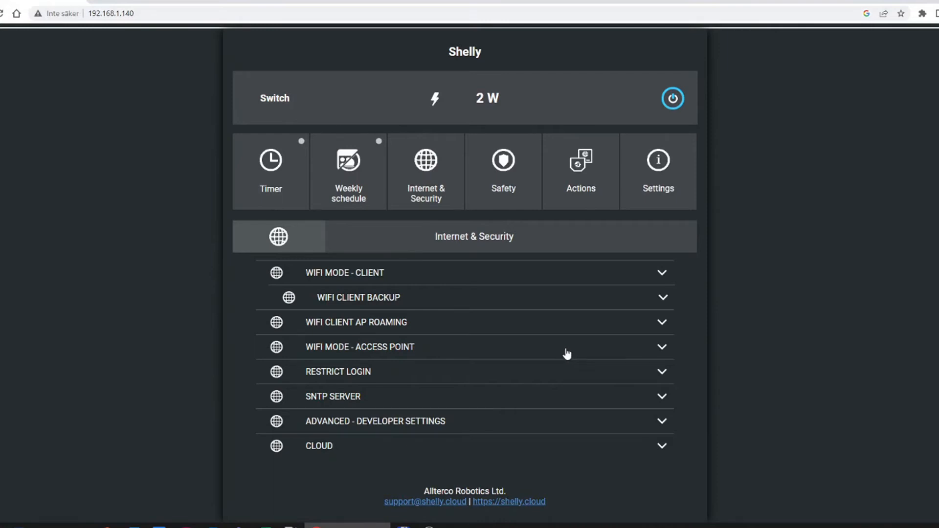
{"action": "mouse_move", "coordinate": [654, 378]}
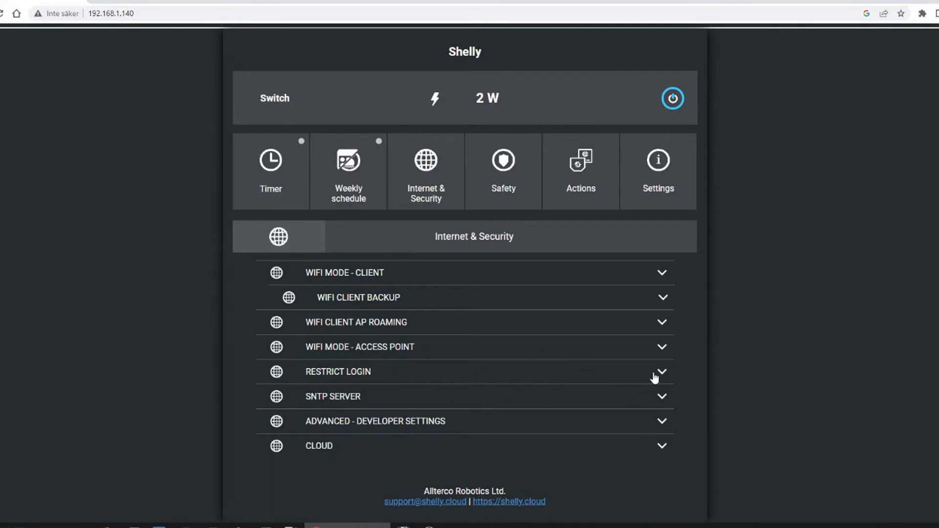
{"action": "mouse_move", "coordinate": [469, 344]}
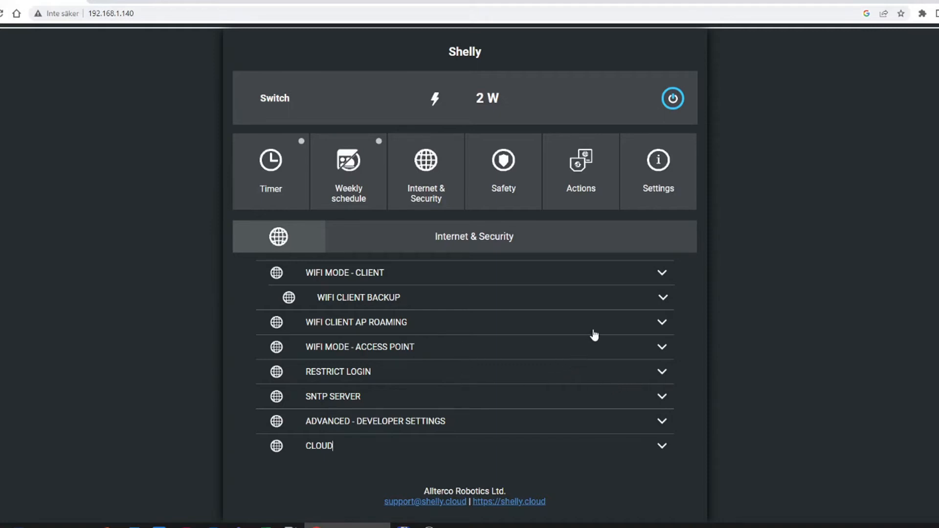
{"action": "mouse_move", "coordinate": [621, 302]}
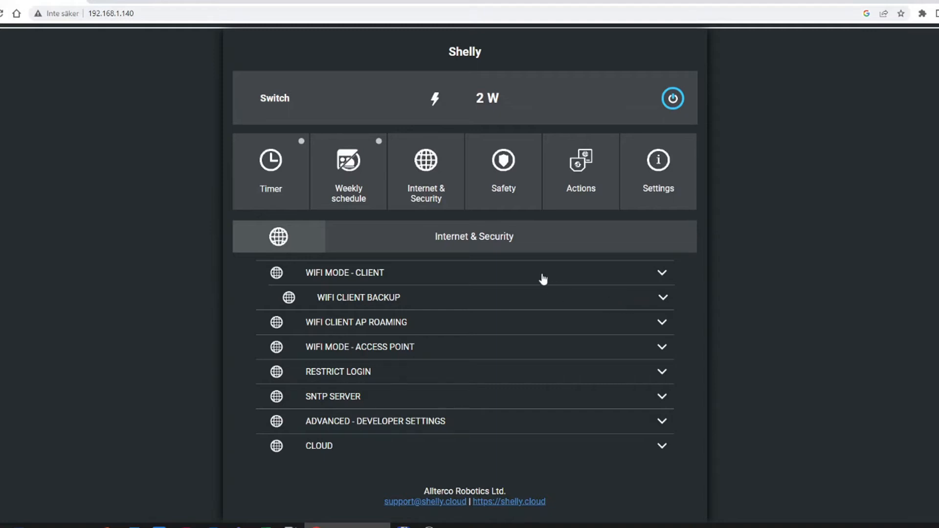
{"action": "mouse_move", "coordinate": [554, 208]}
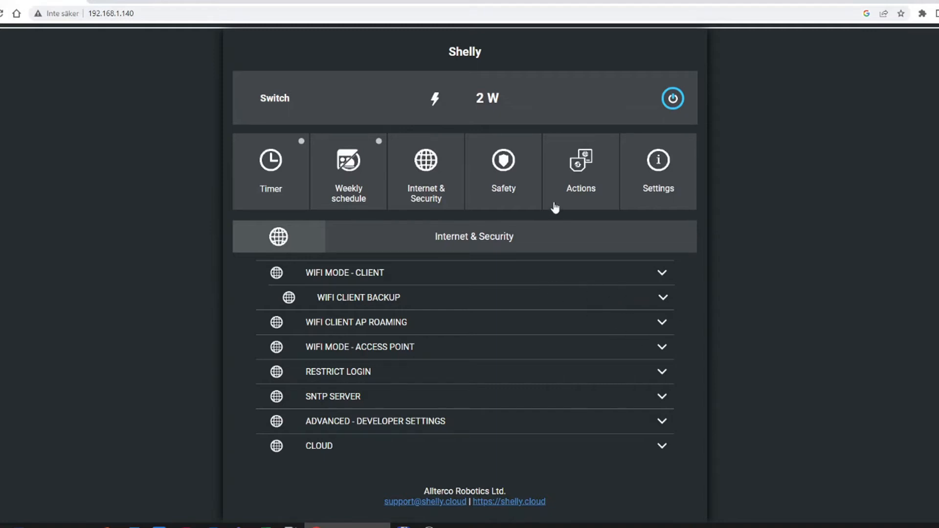
{"action": "mouse_move", "coordinate": [593, 177]}
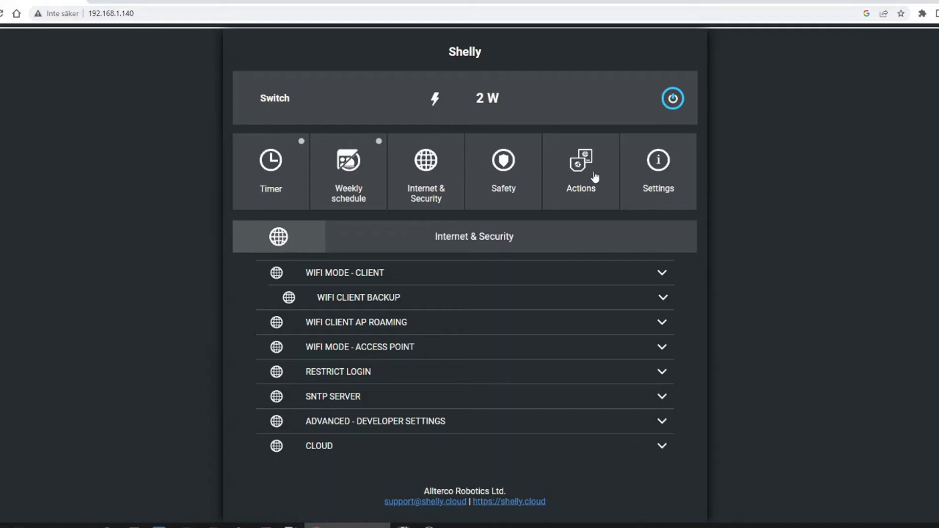
{"action": "left_click", "coordinate": [657, 171]}
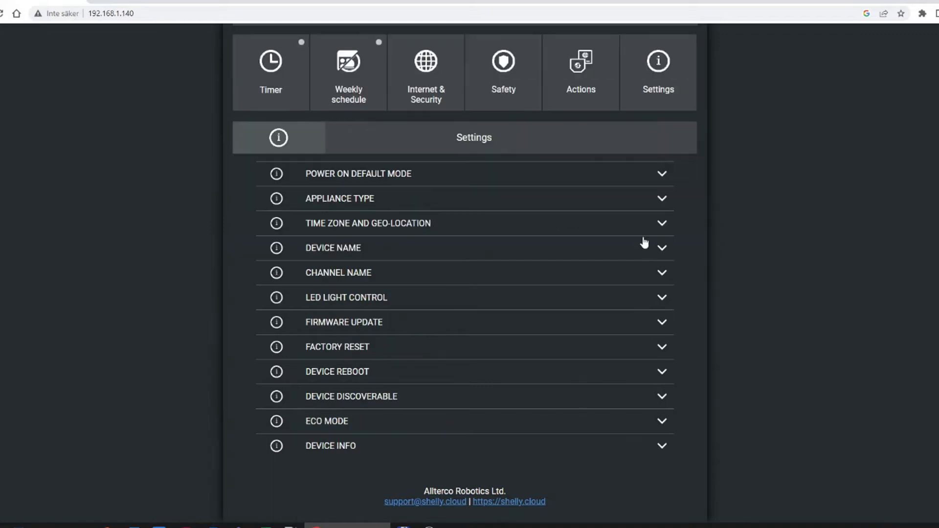
{"action": "left_click", "coordinate": [357, 173]}
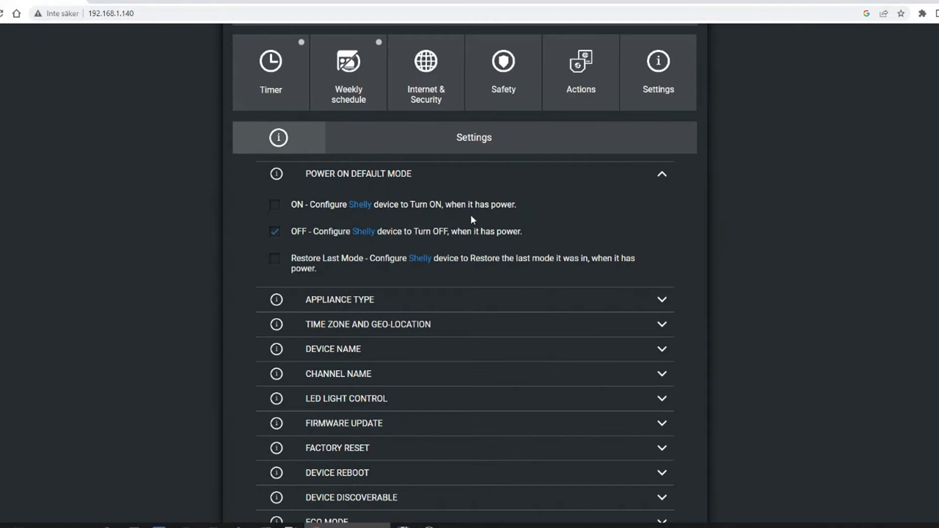
{"action": "mouse_move", "coordinate": [566, 286]}
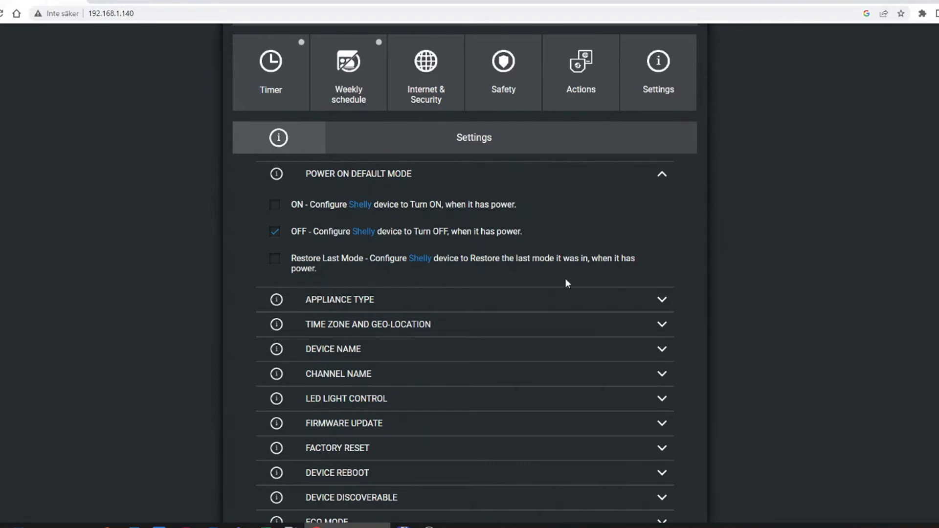
Expand Appliance Type and LED Light Control, collapsing the time zone details.
{"action": "scroll", "scroll_direction": "down", "scroll_amount": 3}
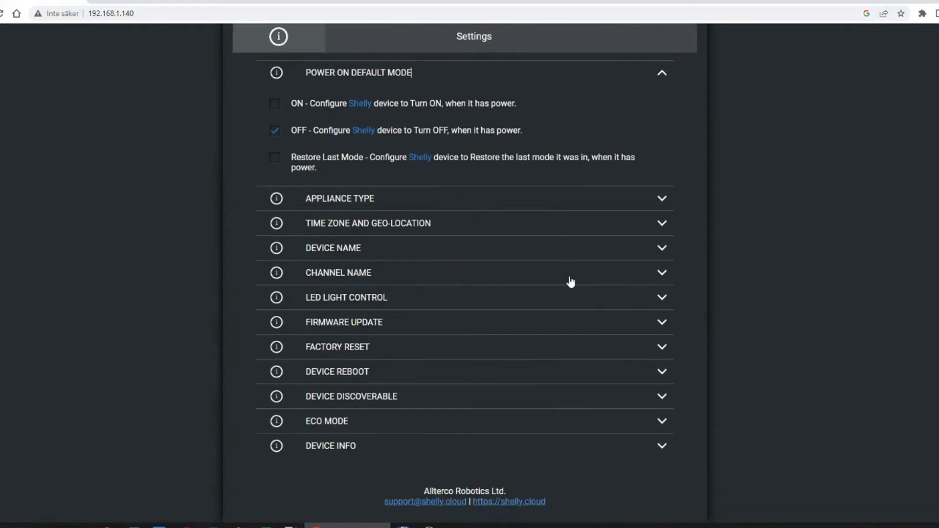
{"action": "left_click", "coordinate": [338, 198]}
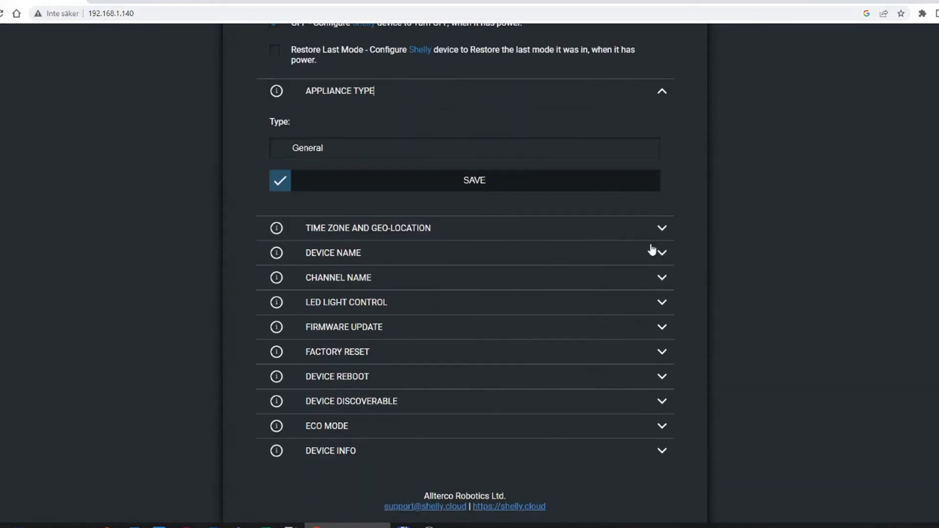
{"action": "mouse_move", "coordinate": [667, 234]}
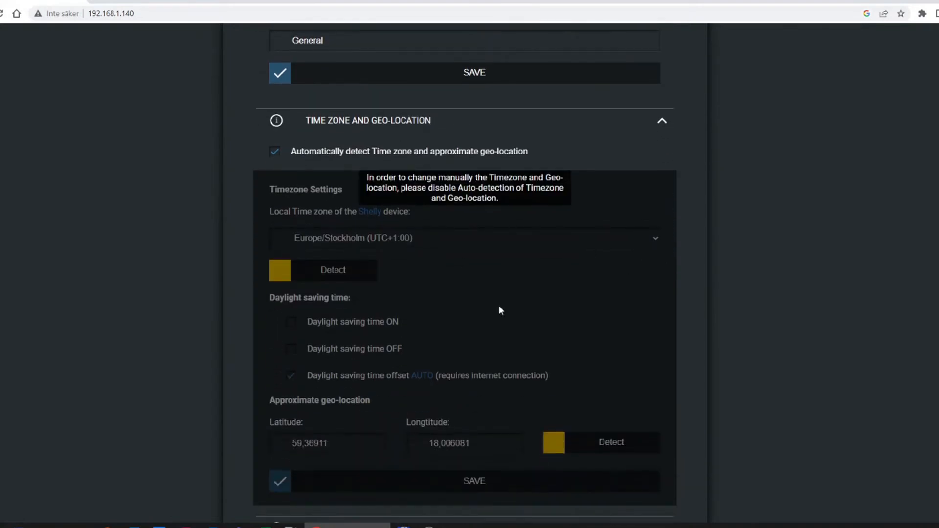
{"action": "scroll", "scroll_direction": "down", "scroll_amount": 3}
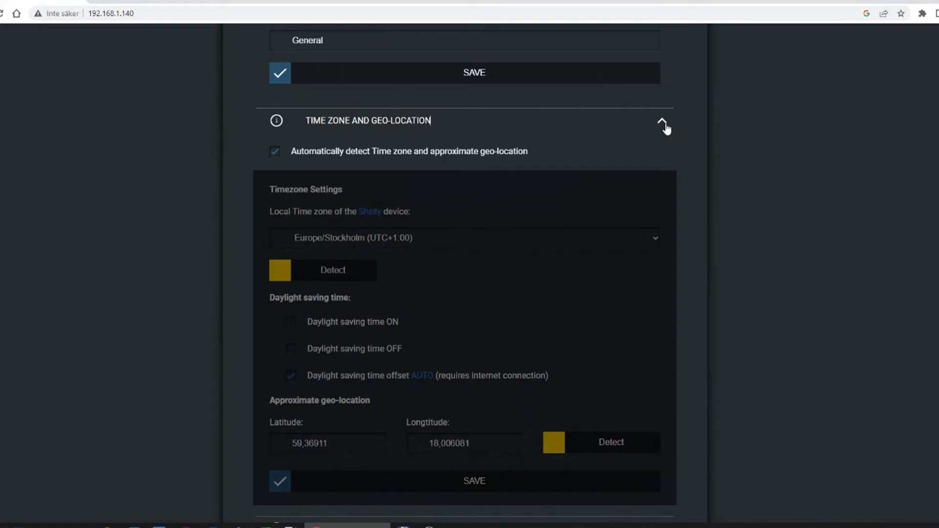
{"action": "left_click", "coordinate": [661, 120]}
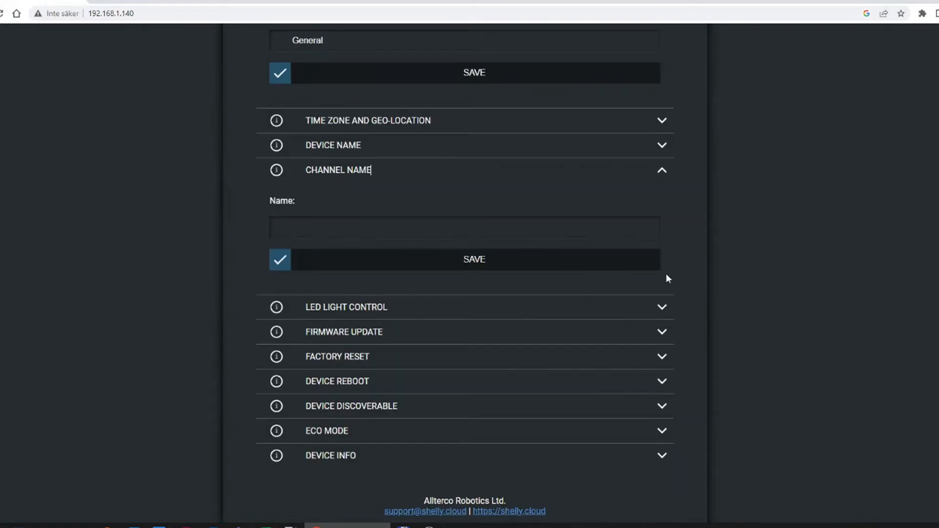
{"action": "left_click", "coordinate": [345, 307]}
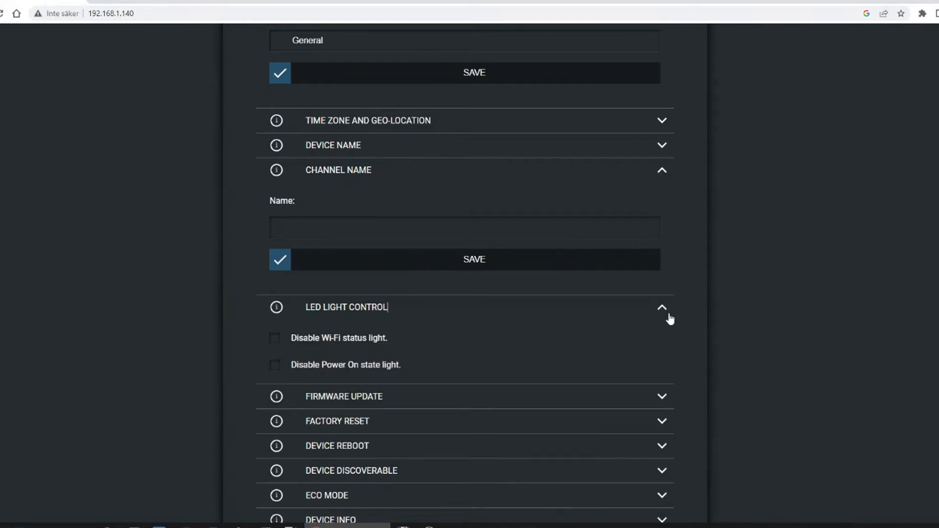
{"action": "scroll", "scroll_direction": "down", "scroll_amount": 3}
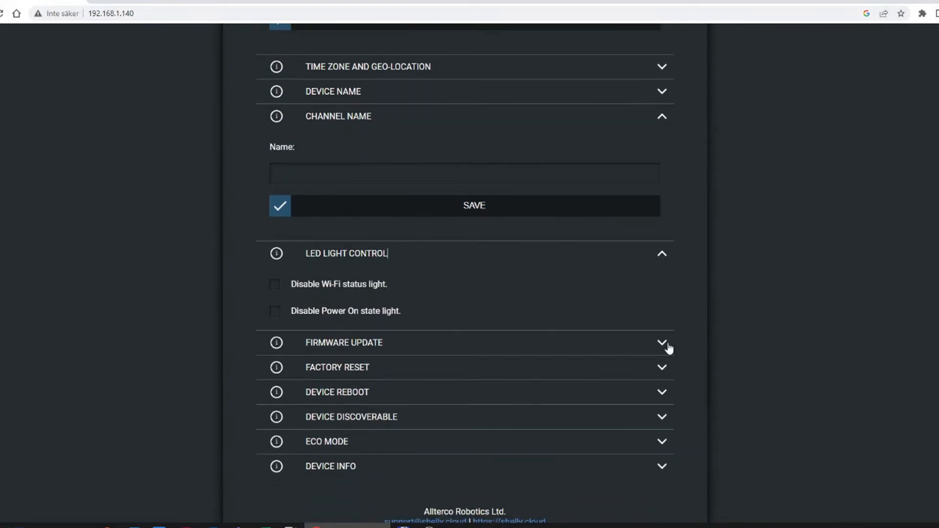
Expand Firmware Update, Factory Reset, Device Reboot, Device Discoverable and Eco Mode sections.
{"action": "left_click", "coordinate": [343, 341]}
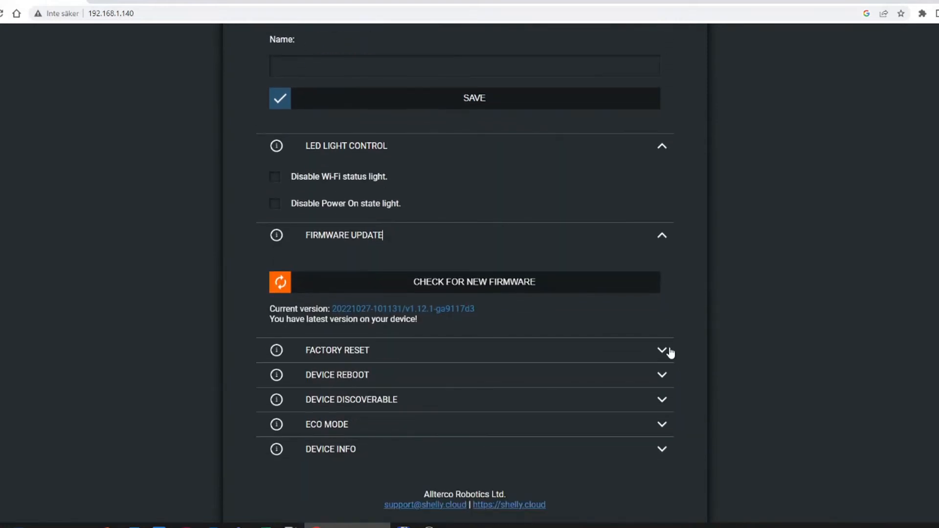
{"action": "left_click", "coordinate": [337, 350]}
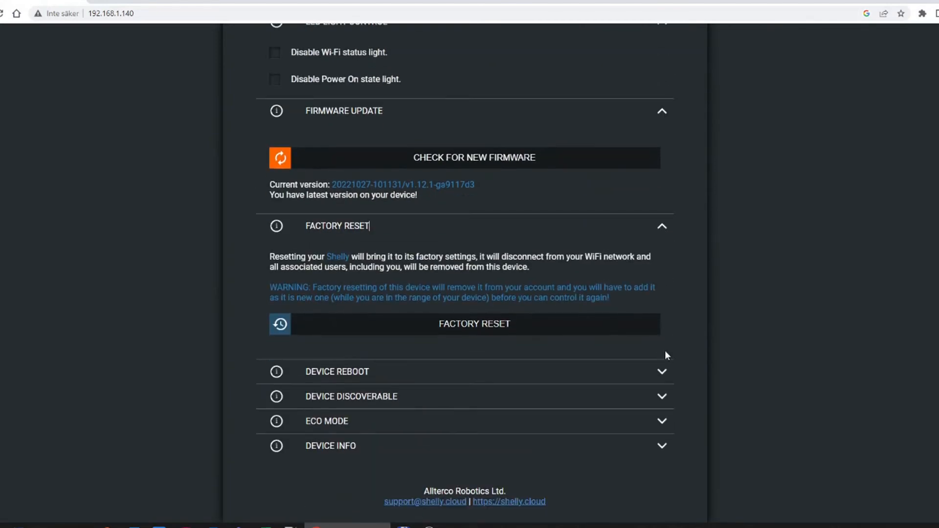
{"action": "left_click", "coordinate": [336, 371]}
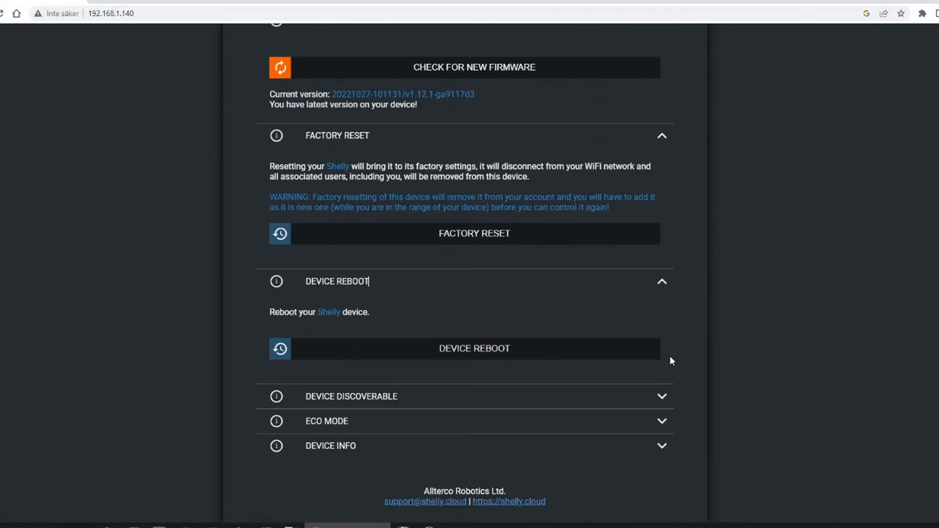
{"action": "left_click", "coordinate": [351, 396]}
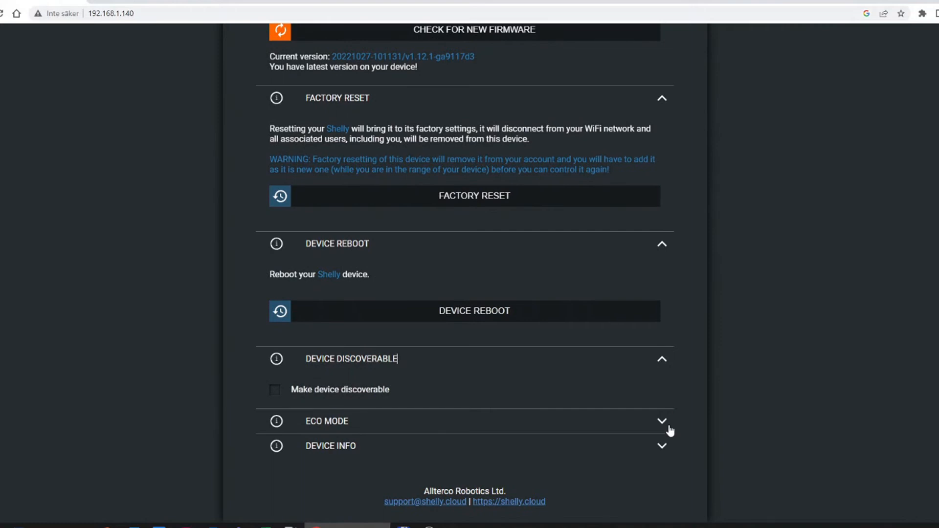
{"action": "left_click", "coordinate": [662, 421]}
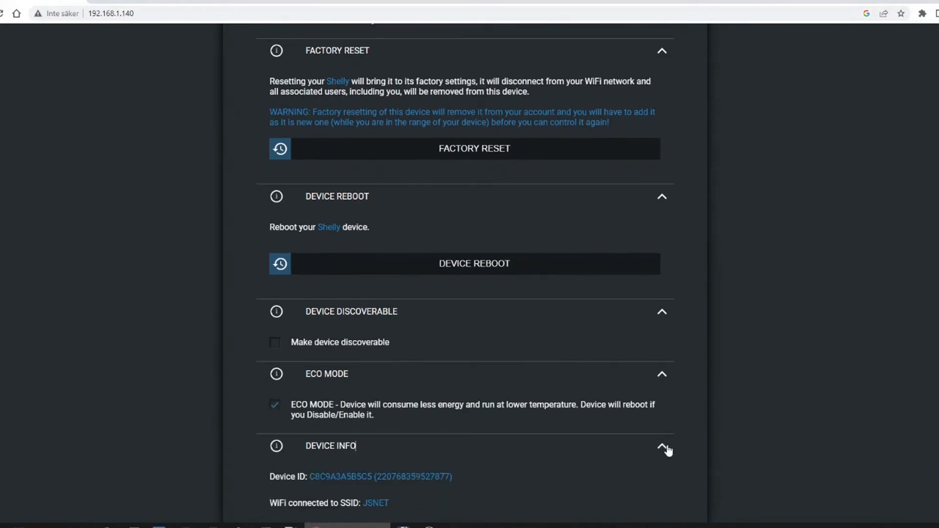
{"action": "scroll", "scroll_direction": "down", "scroll_amount": 3}
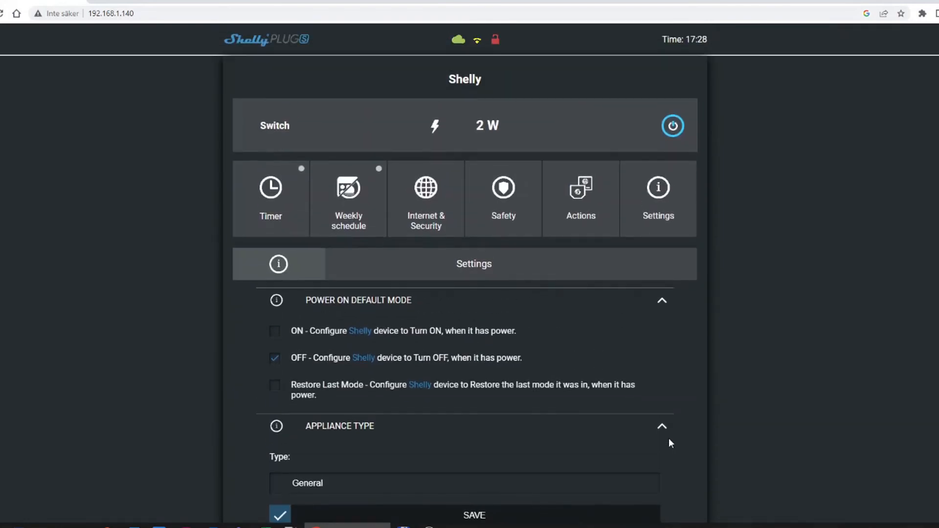
{"action": "mouse_move", "coordinate": [711, 163]}
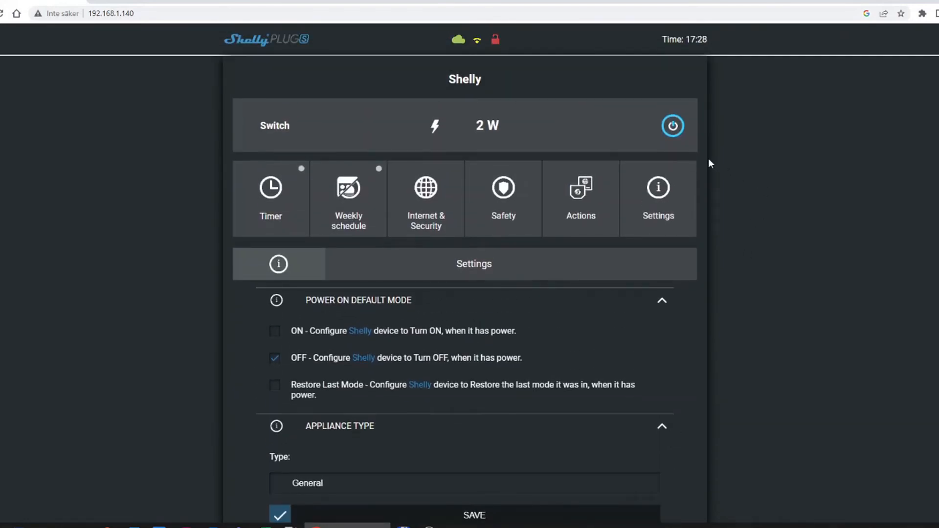
Show the Actions panel with button-pressed, switched-on and switched-off URLs.
{"action": "left_click", "coordinate": [580, 198]}
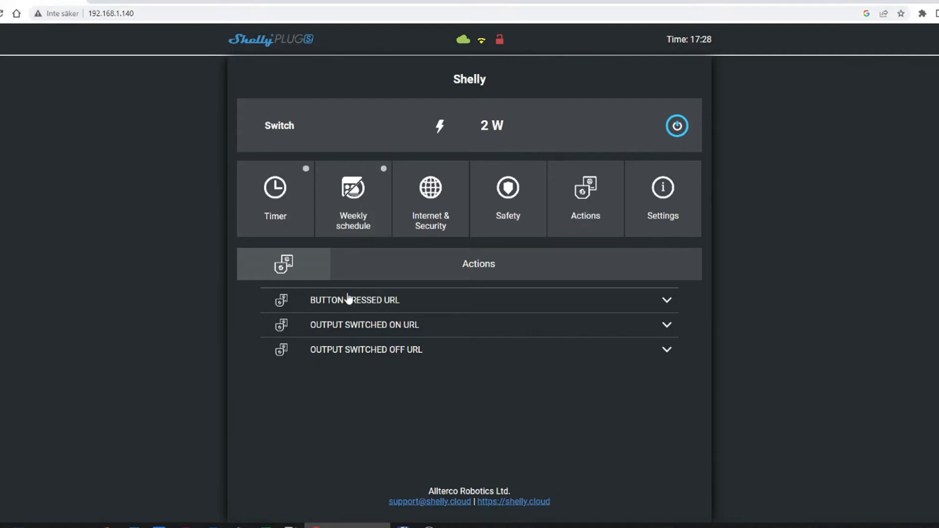
{"action": "mouse_move", "coordinate": [374, 312]}
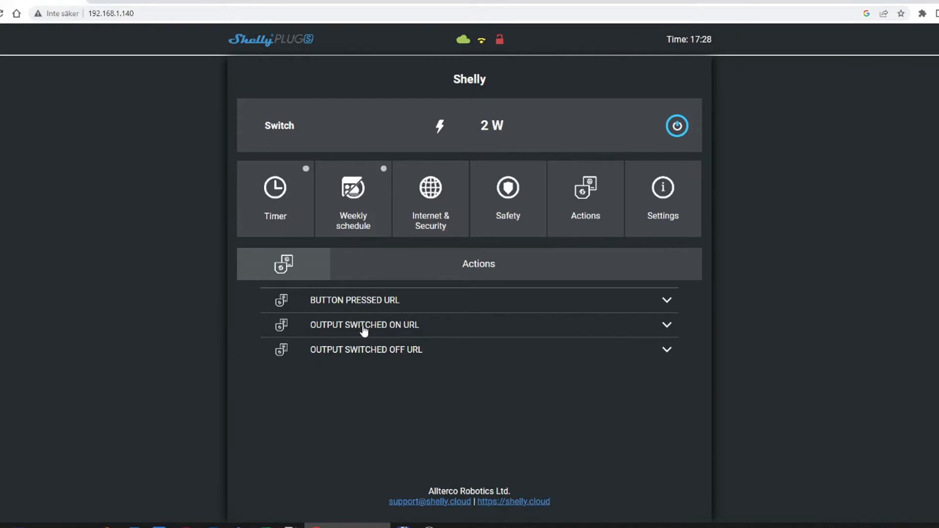
{"action": "mouse_move", "coordinate": [411, 343]}
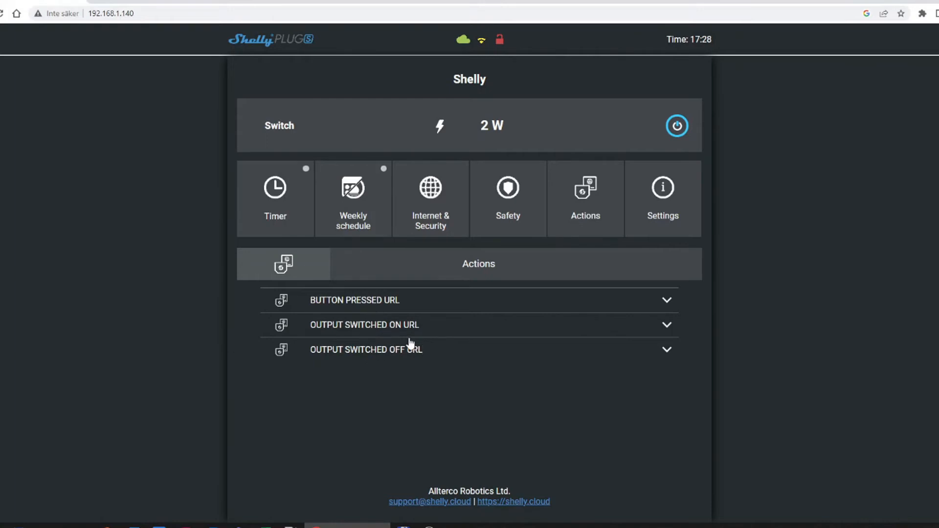
{"action": "mouse_move", "coordinate": [418, 336]}
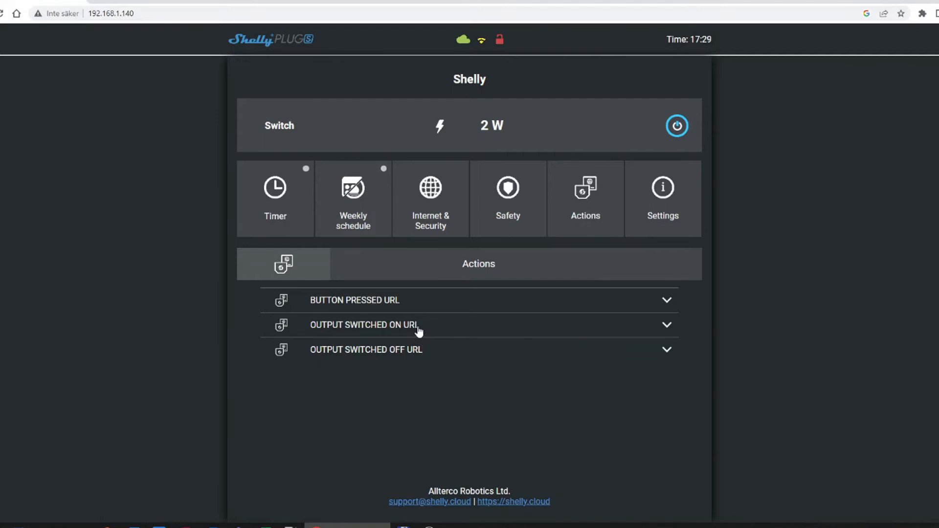
{"action": "mouse_move", "coordinate": [459, 323]}
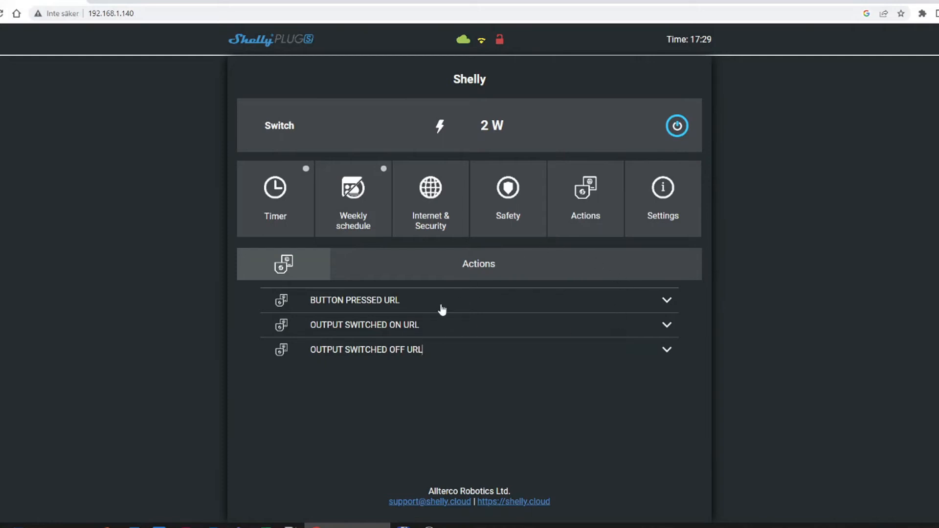
{"action": "mouse_move", "coordinate": [595, 126]}
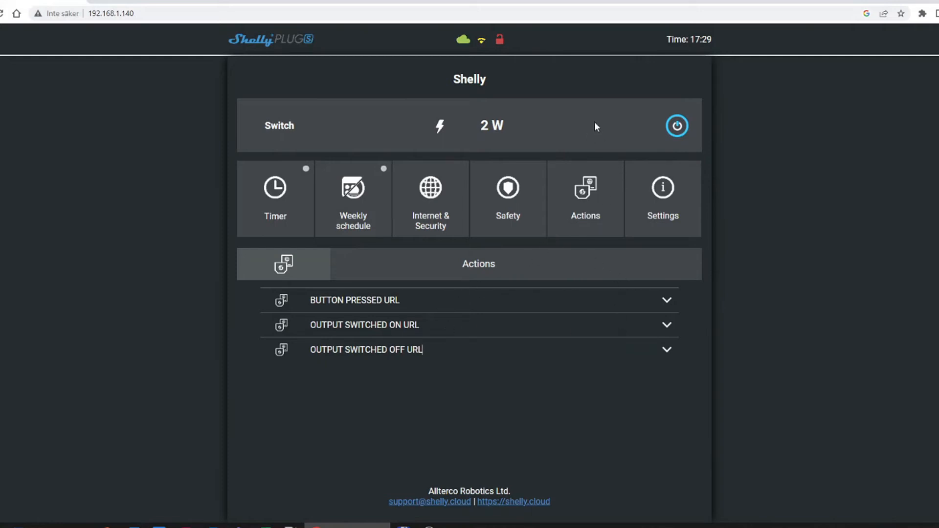
Send 192.168.1.140/relay/0?turn=off to switch the relay off via the API.
{"action": "left_click", "coordinate": [111, 13]}
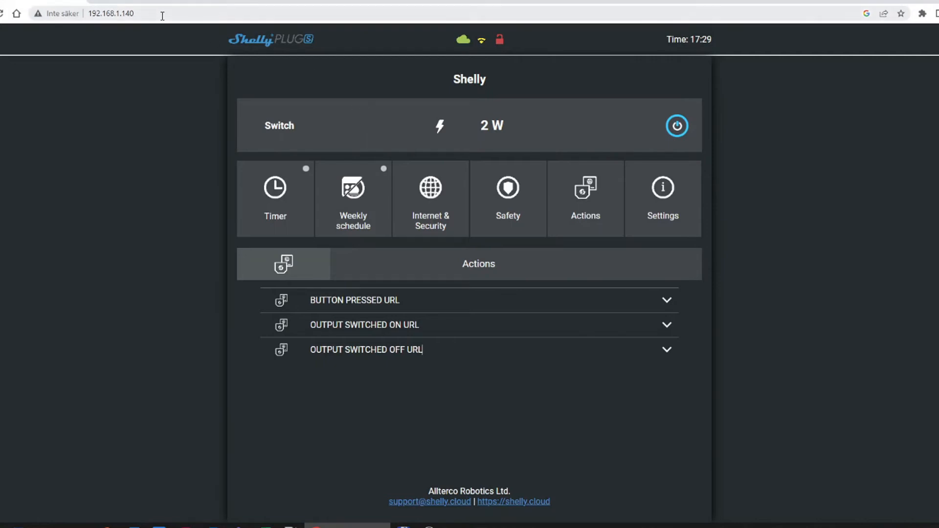
{"action": "left_click", "coordinate": [108, 13]}
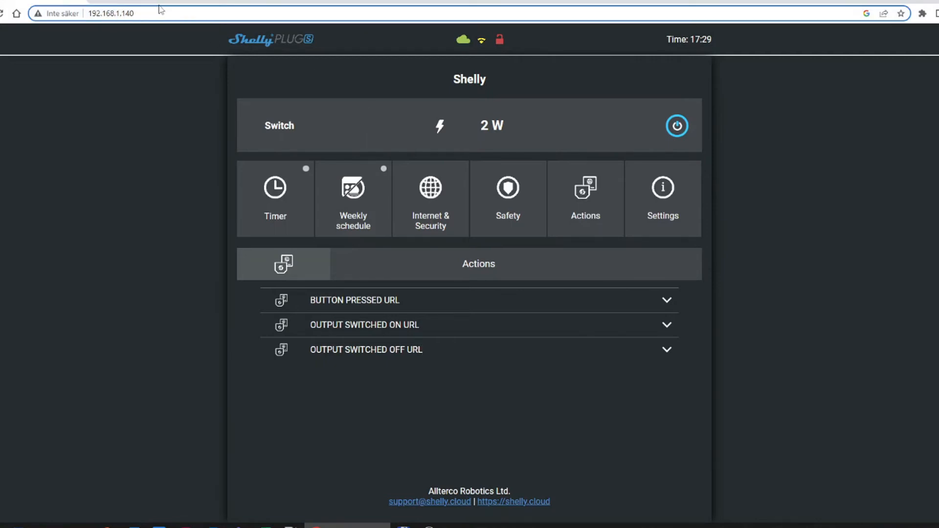
{"action": "left_click", "coordinate": [108, 13]}
{"action": "type", "text": "/relay/0?turn=on"}
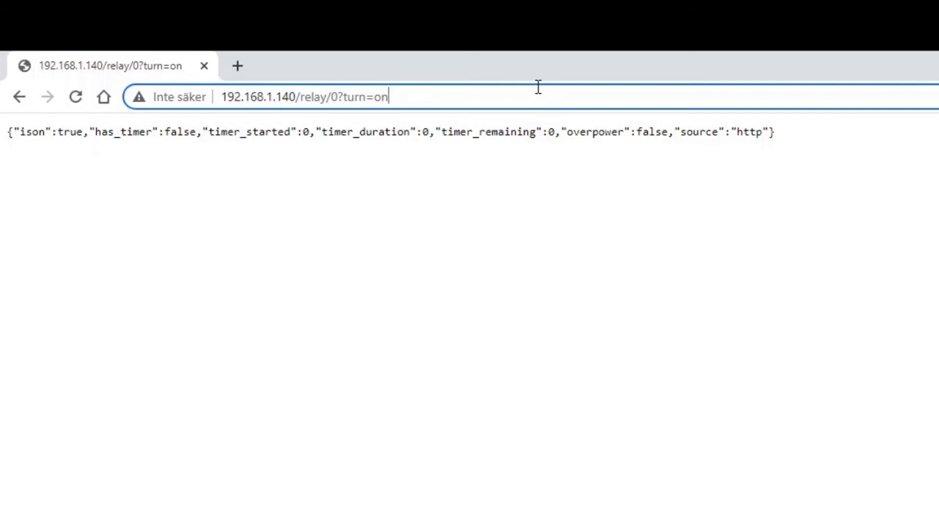
{"action": "key", "text": "Backspace"}
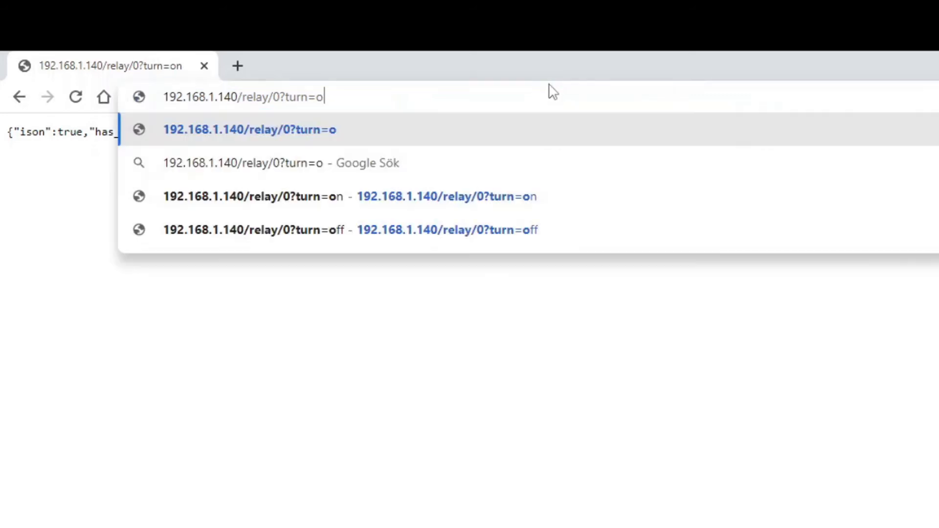
{"action": "type", "text": "of"}
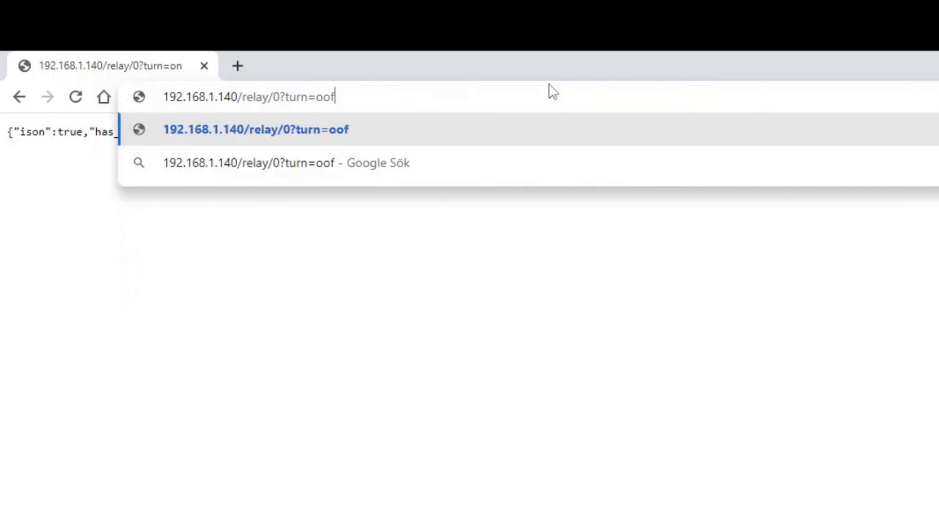
{"action": "key", "text": "Backspace"}
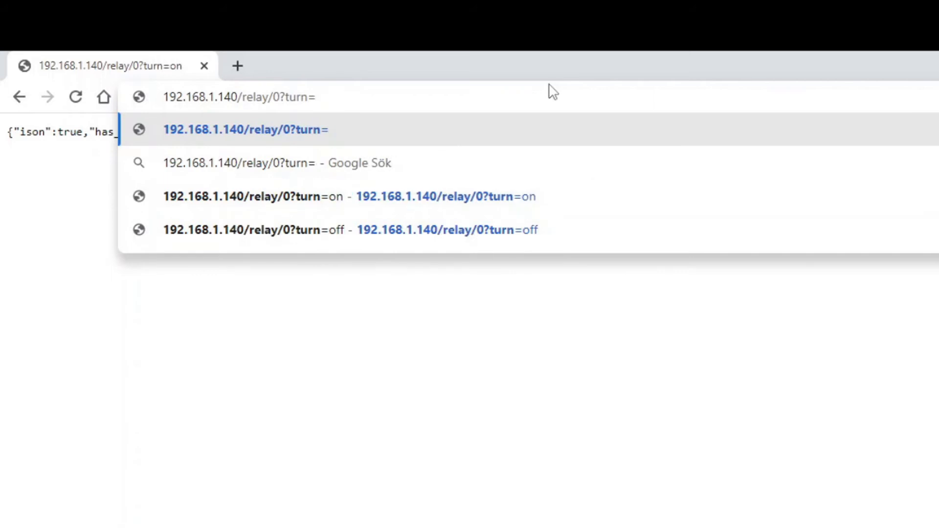
{"action": "left_click", "coordinate": [243, 230]}
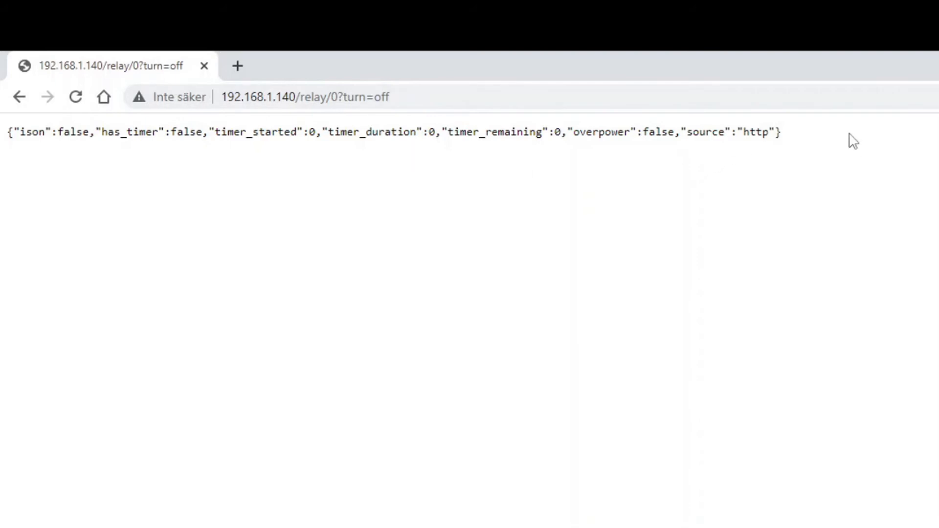
{"action": "mouse_move", "coordinate": [384, 157]}
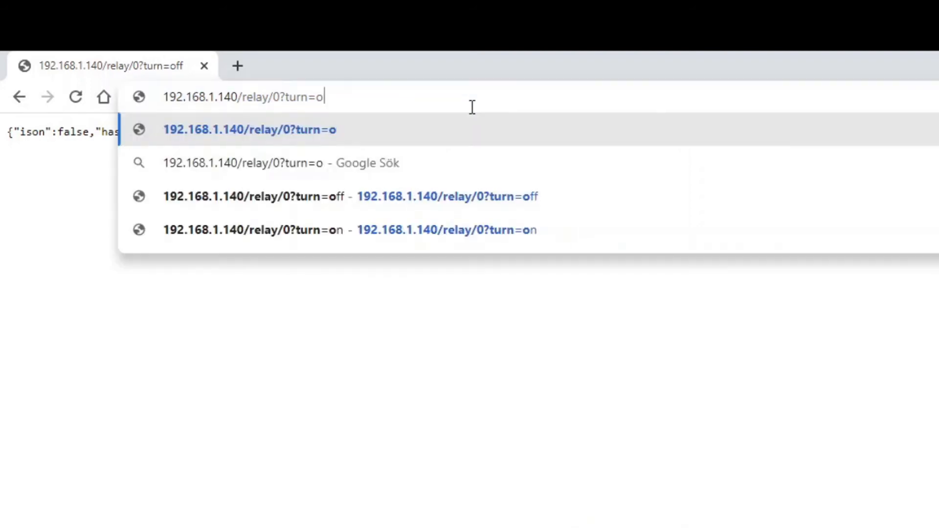
Send relay/0?turn=on to switch the relay back on, reporting ison true.
{"action": "type", "text": "n"}
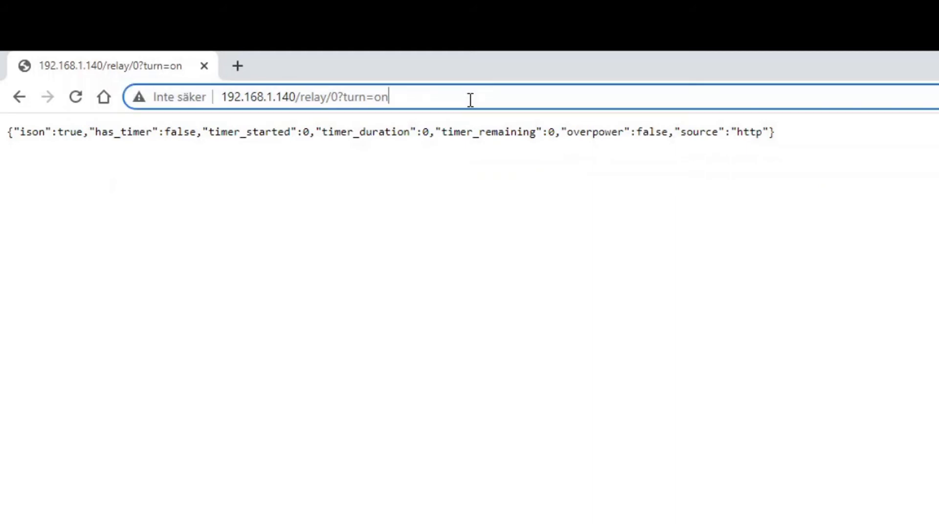
{"action": "mouse_move", "coordinate": [296, 96]}
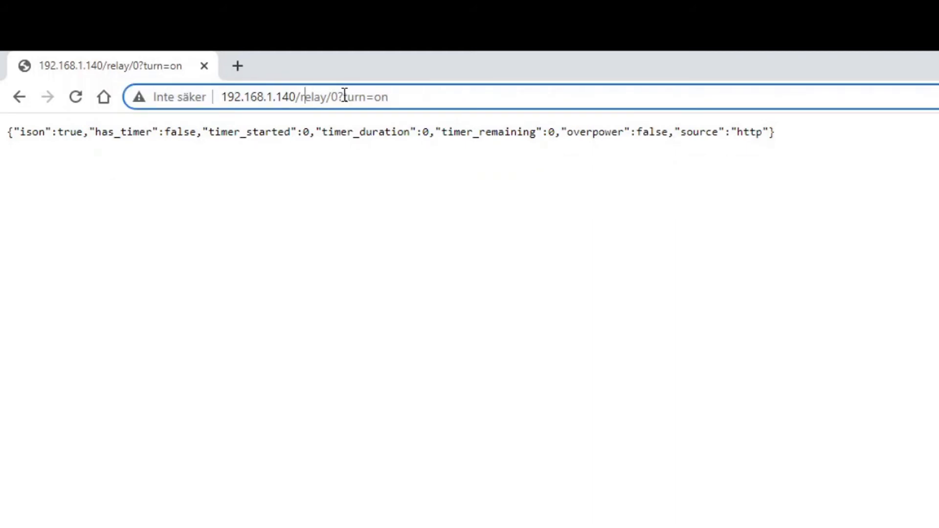
{"action": "left_click", "coordinate": [237, 66]}
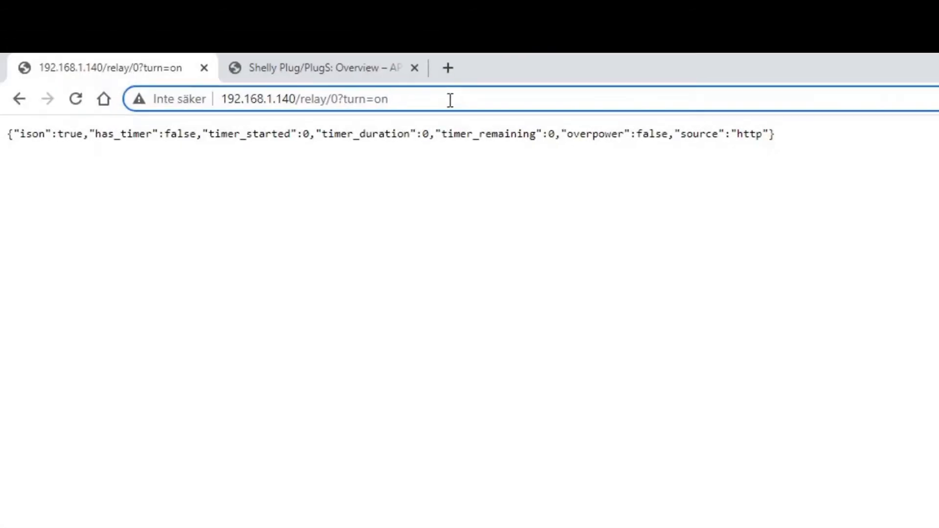
Request 192.168.1.140/meter/0 and highlight power 2.18 and total 10.
{"action": "double_click", "coordinate": [362, 99]}
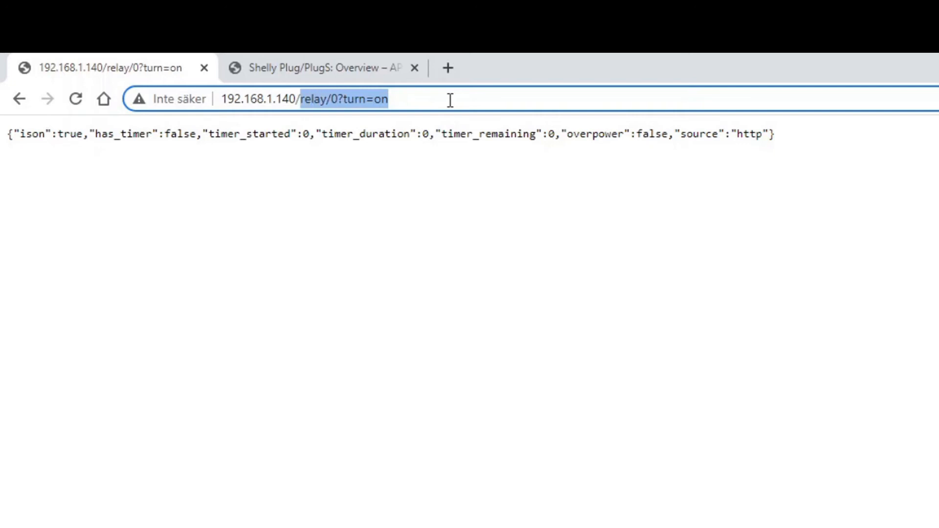
{"action": "type", "text": "192.168.1.140/meter/0"}
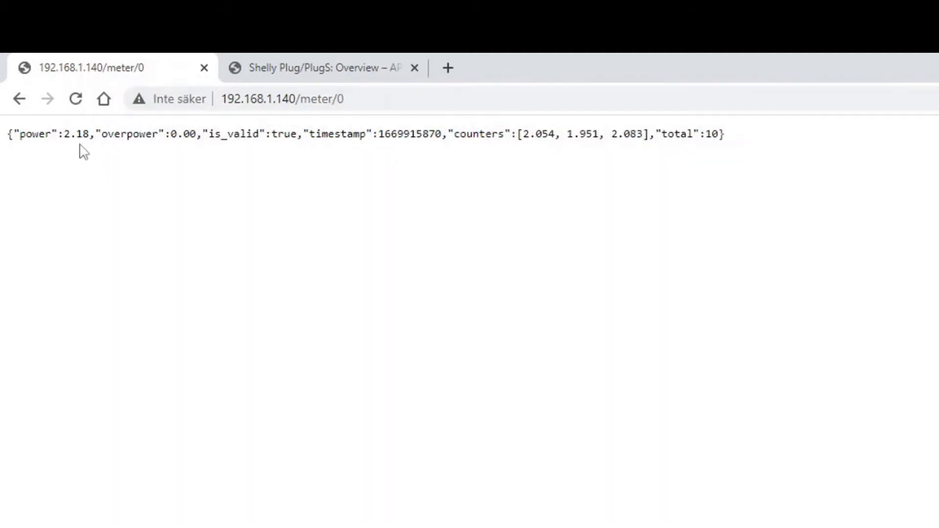
{"action": "double_click", "coordinate": [75, 133]}
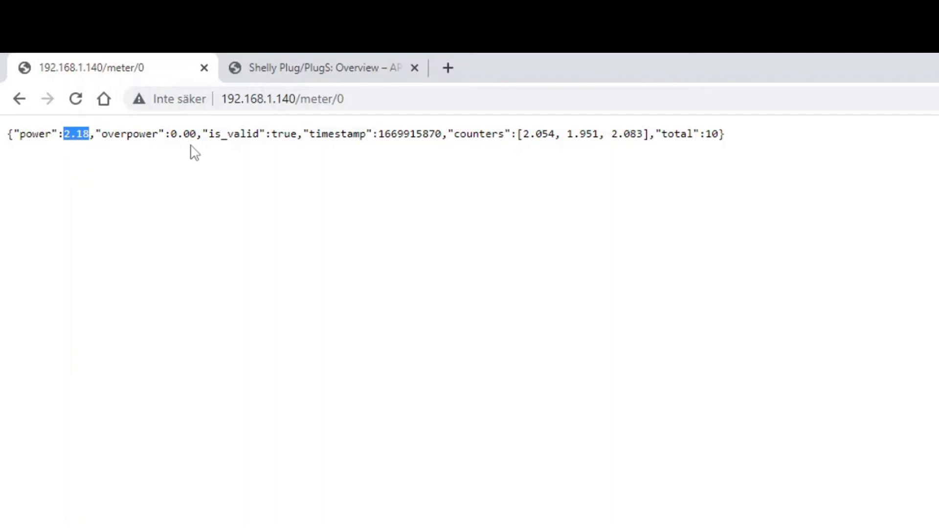
{"action": "mouse_move", "coordinate": [381, 150]}
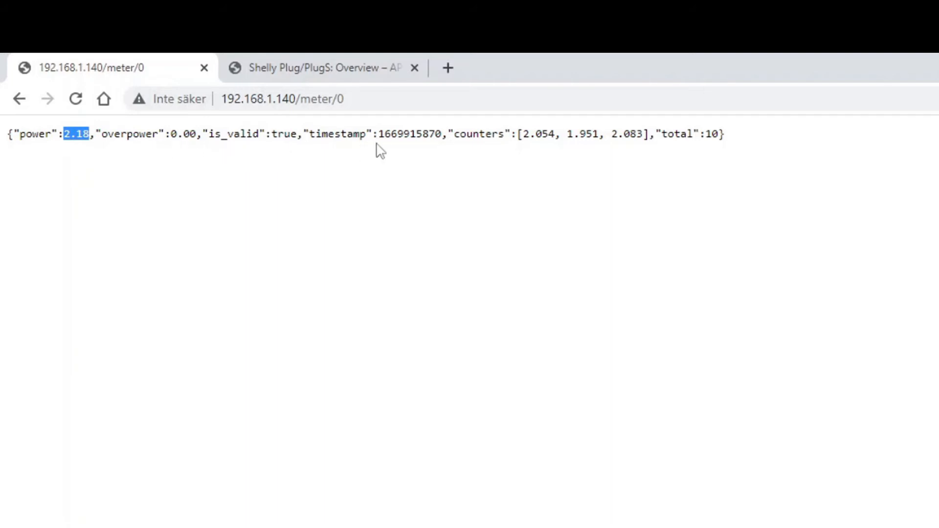
{"action": "mouse_move", "coordinate": [555, 148]}
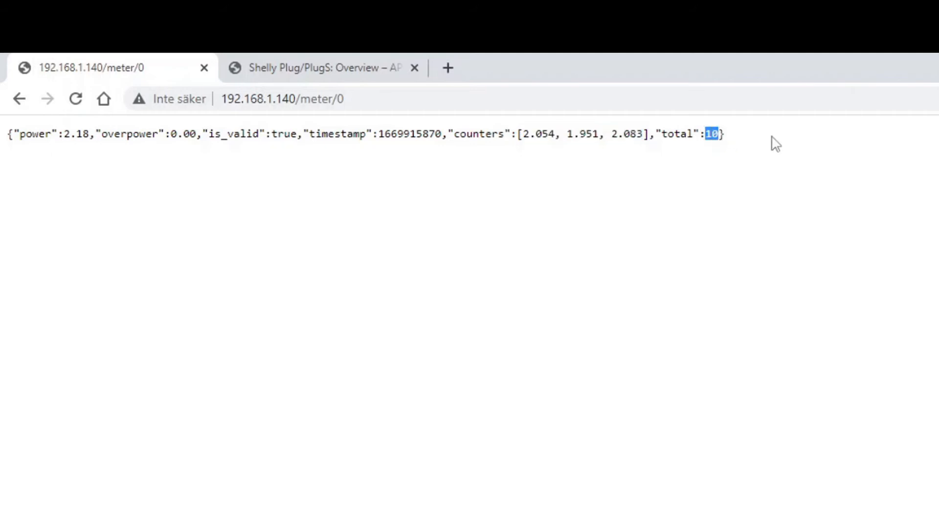
{"action": "mouse_move", "coordinate": [756, 144]}
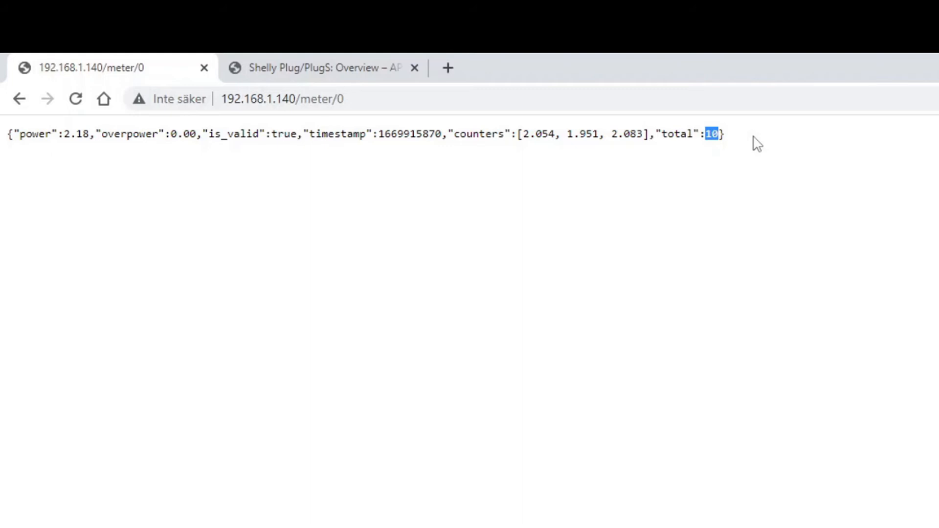
{"action": "mouse_move", "coordinate": [761, 127]}
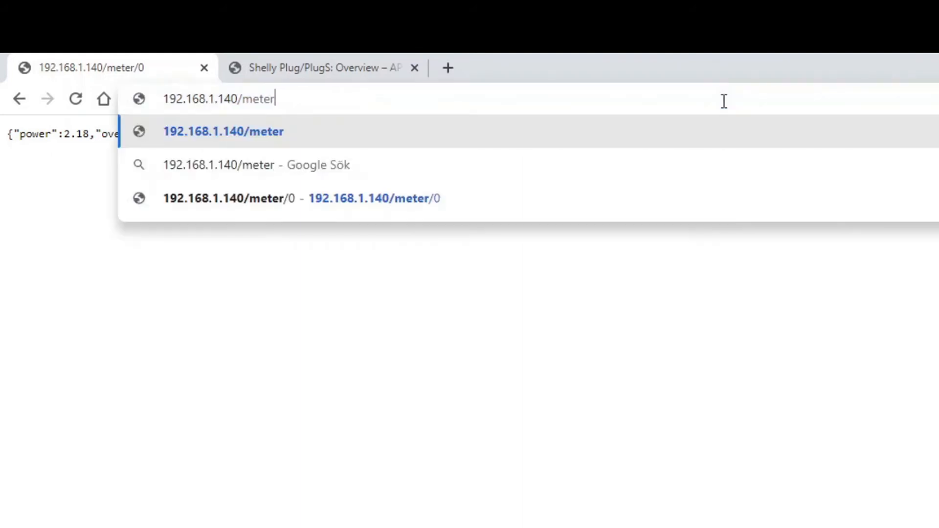
{"action": "key", "text": "Backspace"}
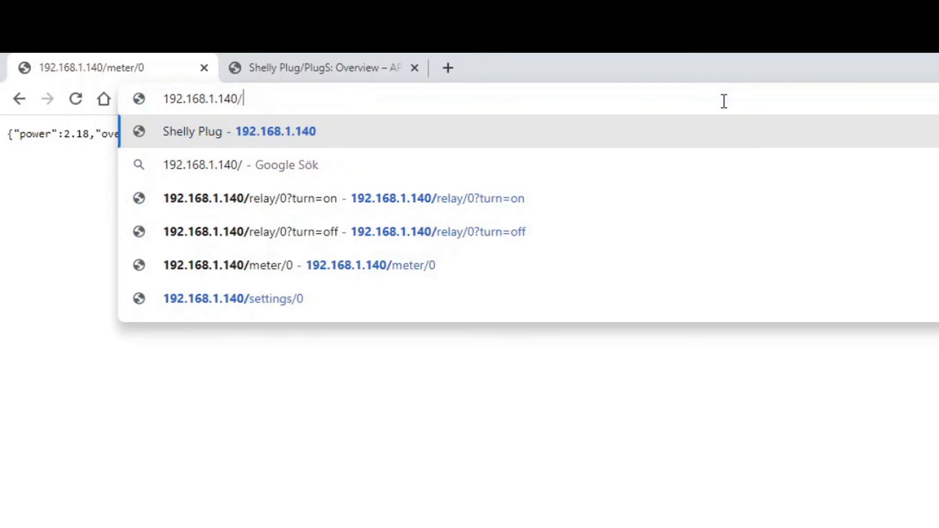
Request 192.168.1.140/settings/0 to load the settings JSON with SHPLG-S and Europe/Stockholm.
{"action": "type", "text": "s"}
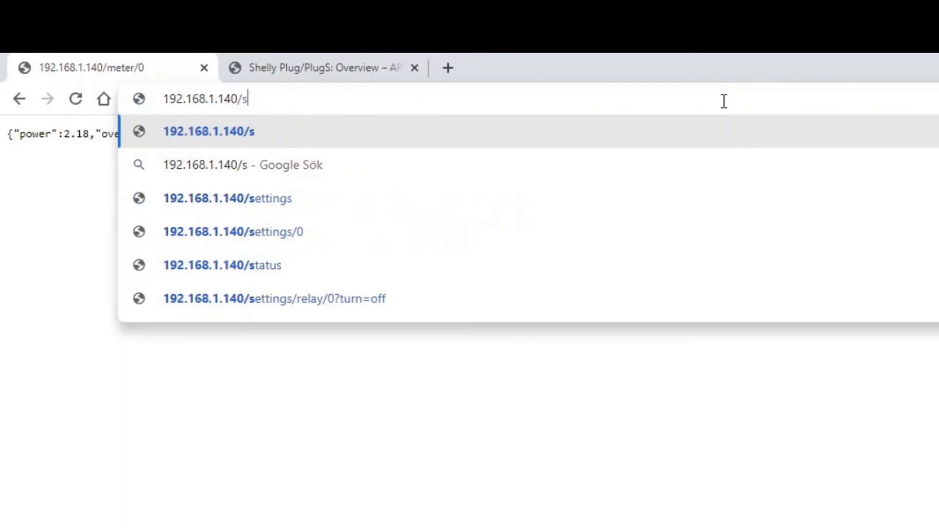
{"action": "type", "text": "ettings"}
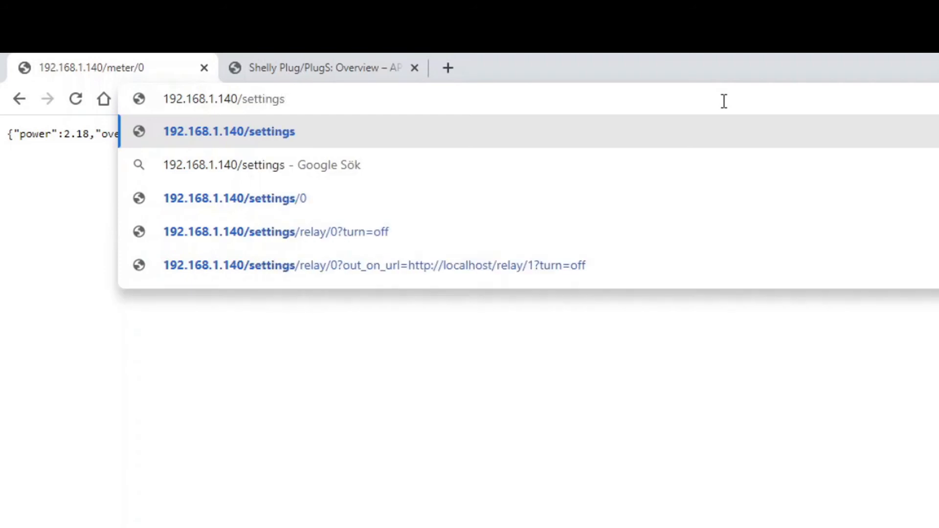
{"action": "type", "text": "/0"}
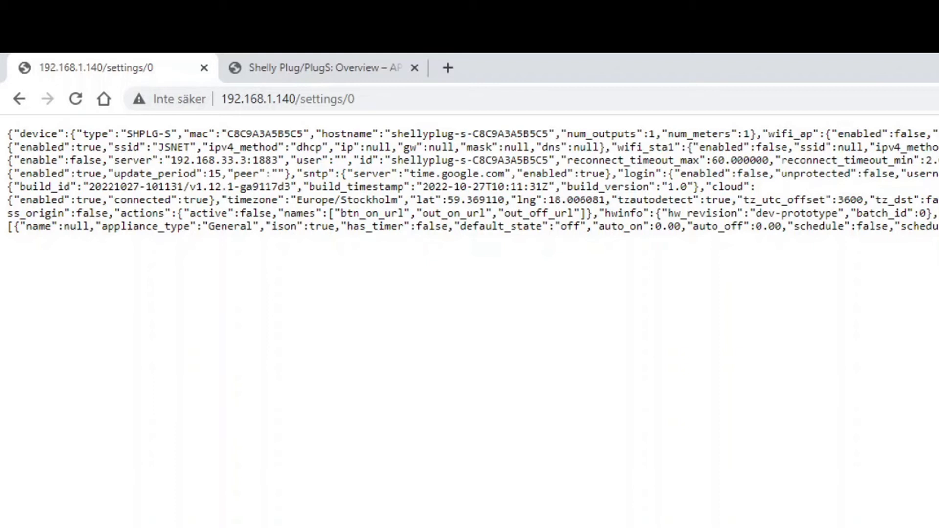
{"action": "mouse_move", "coordinate": [592, 128]}
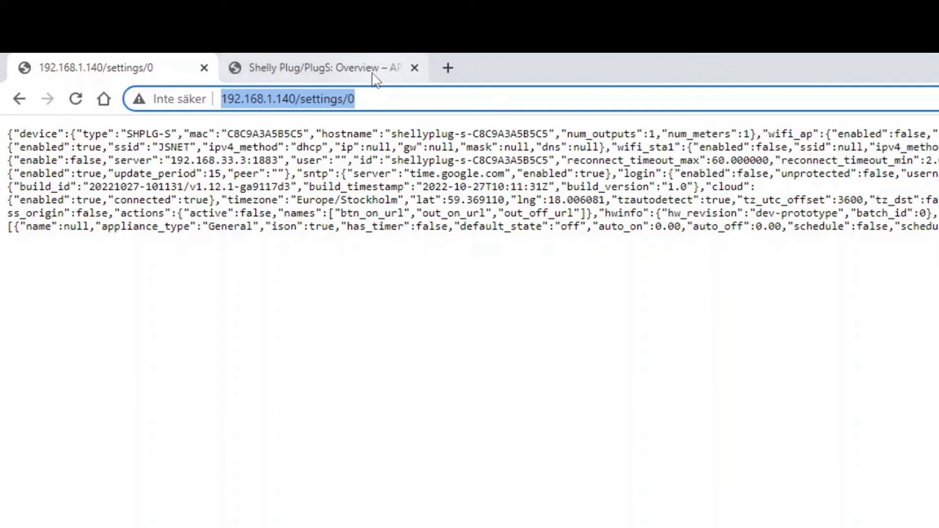
Review the /settings, actions and relay 0 sections and the /status attribute table in the API docs.
{"action": "left_click", "coordinate": [322, 68]}
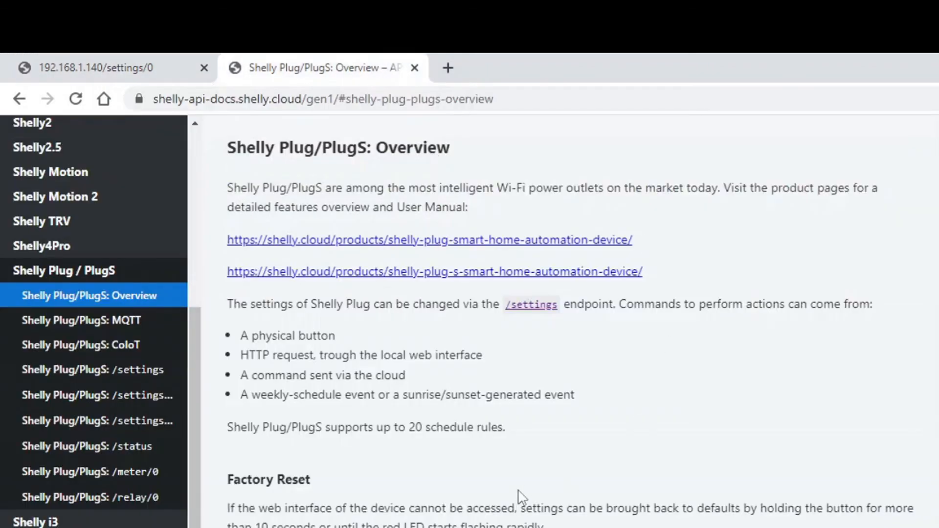
{"action": "mouse_move", "coordinate": [160, 380]}
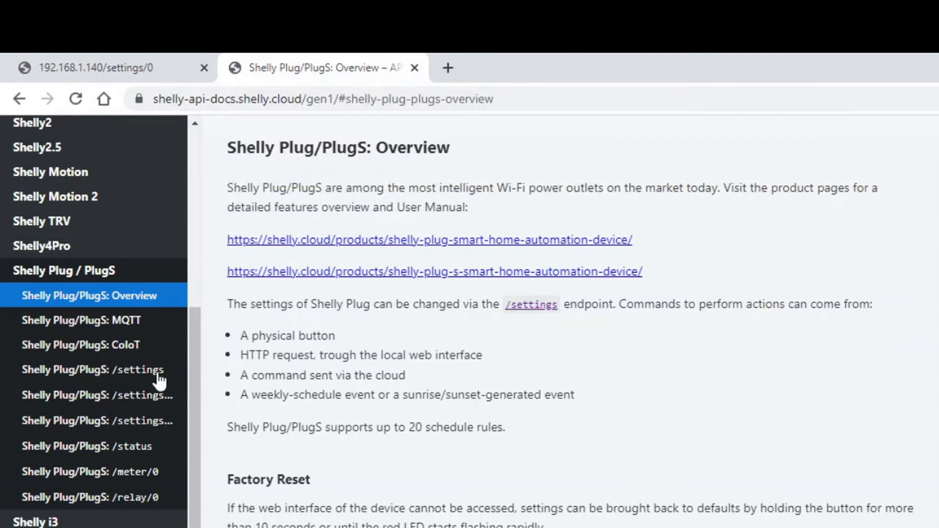
{"action": "left_click", "coordinate": [93, 369]}
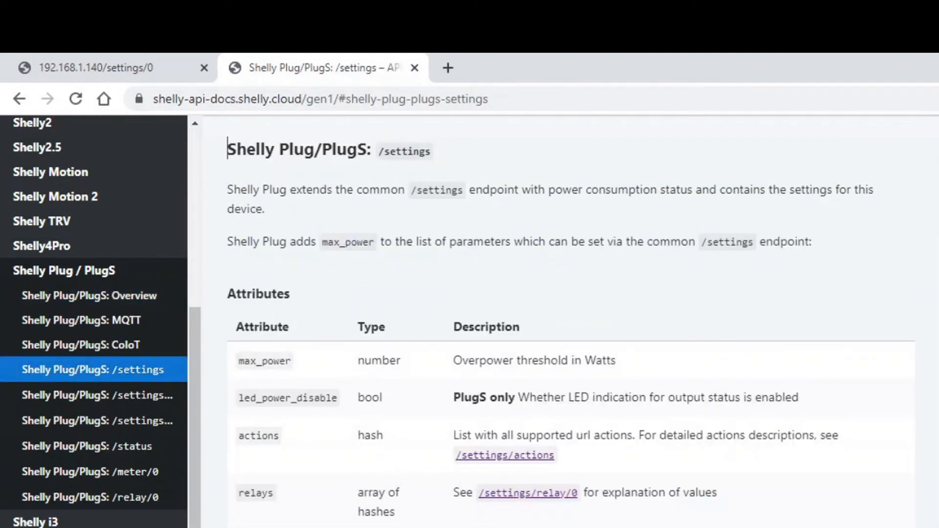
{"action": "left_click", "coordinate": [96, 395]}
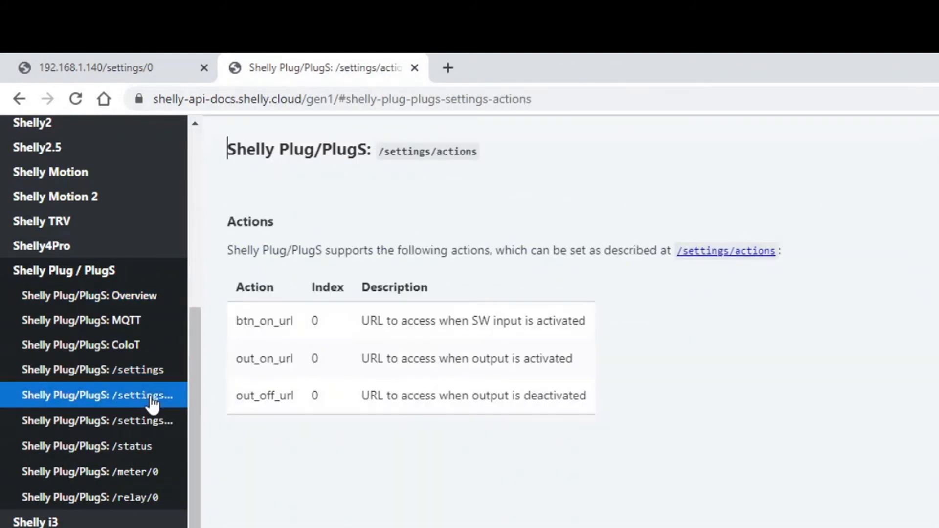
{"action": "left_click", "coordinate": [96, 420]}
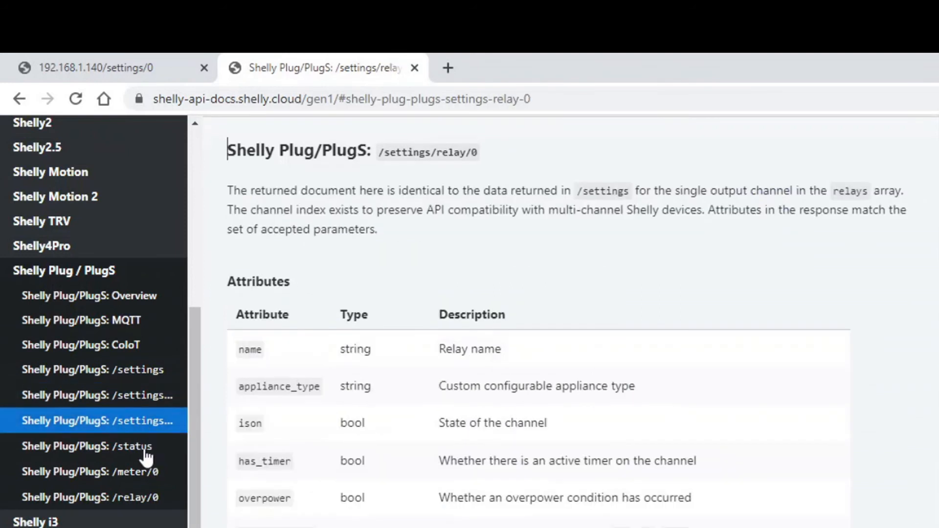
{"action": "left_click", "coordinate": [85, 446]}
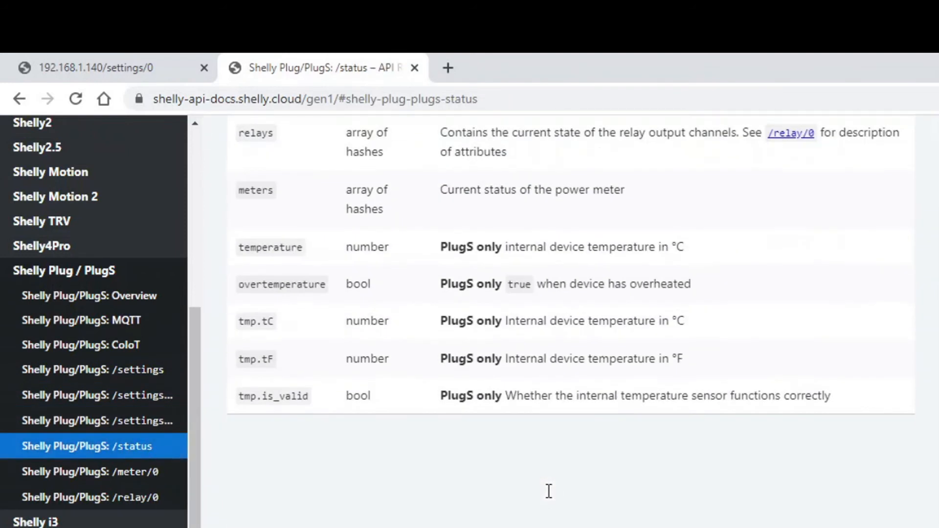
{"action": "scroll", "scroll_direction": "up", "scroll_amount": 3}
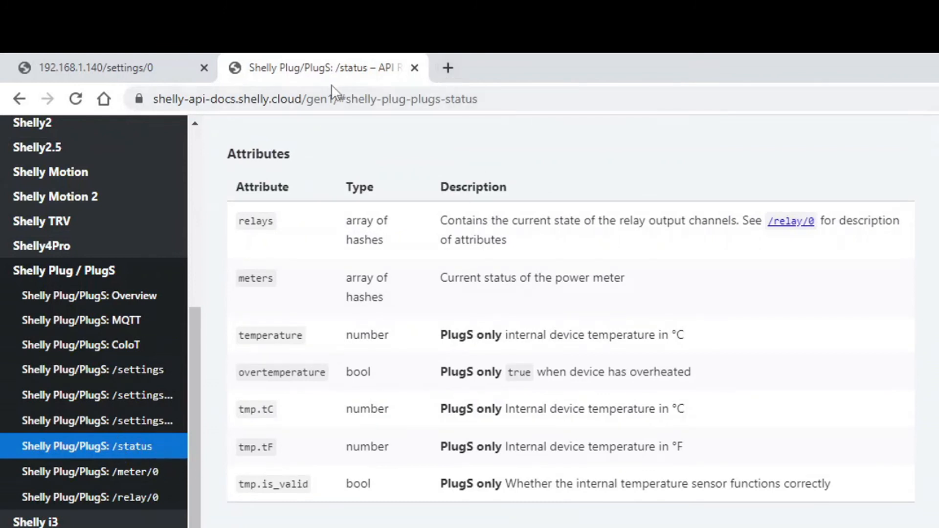
Load the plug's live status JSON at 192.168.1.140/status in the other tab.
{"action": "left_click", "coordinate": [96, 67]}
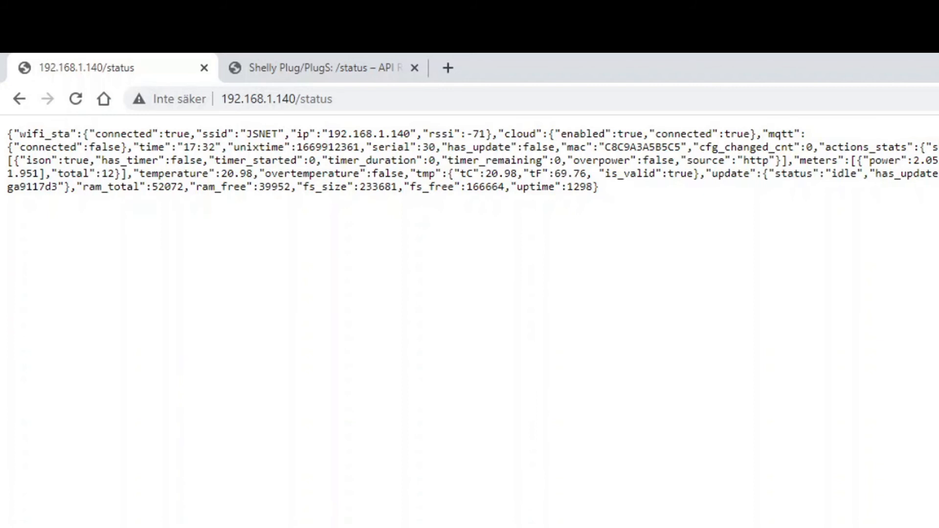
Select the "temperature":20.98 reading in the status JSON and compare it against the docs.
{"action": "double_click", "coordinate": [888, 160]}
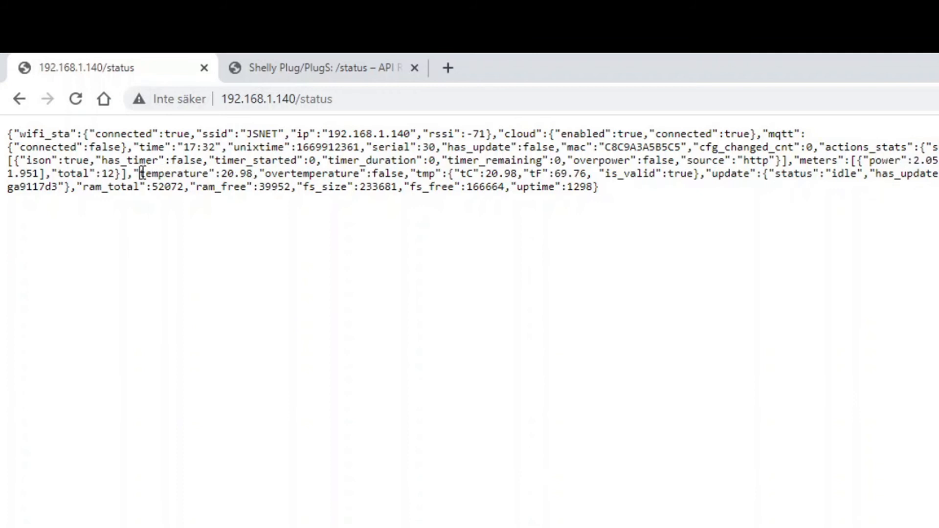
{"action": "double_click", "coordinate": [176, 174]}
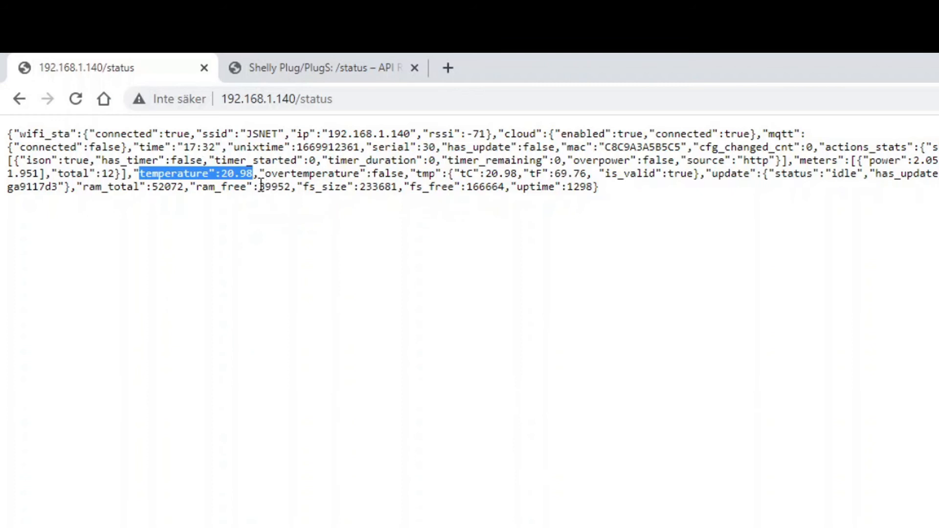
{"action": "mouse_move", "coordinate": [261, 186]}
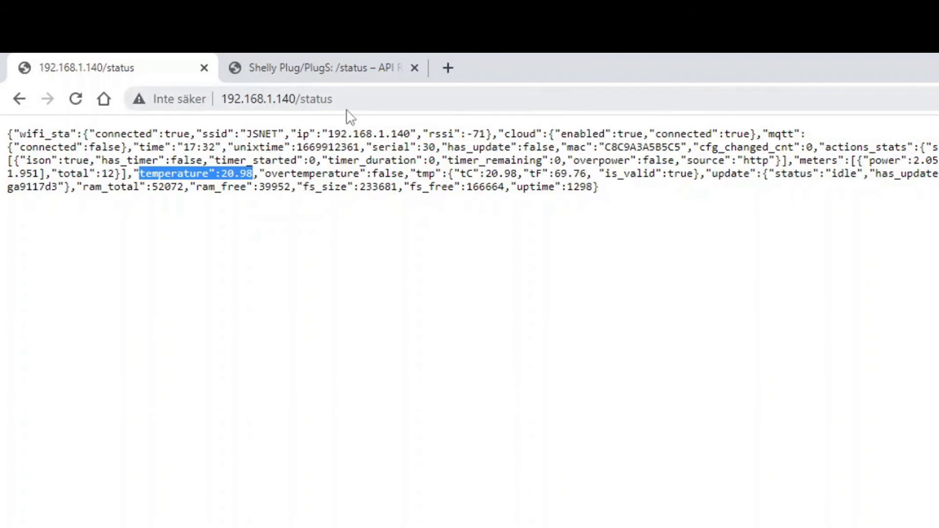
{"action": "left_click", "coordinate": [324, 67]}
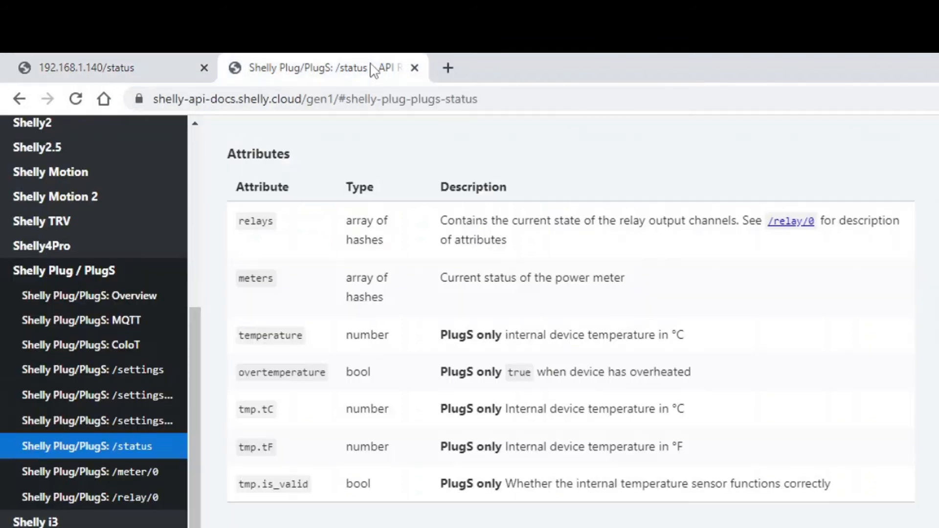
{"action": "left_click", "coordinate": [108, 68]}
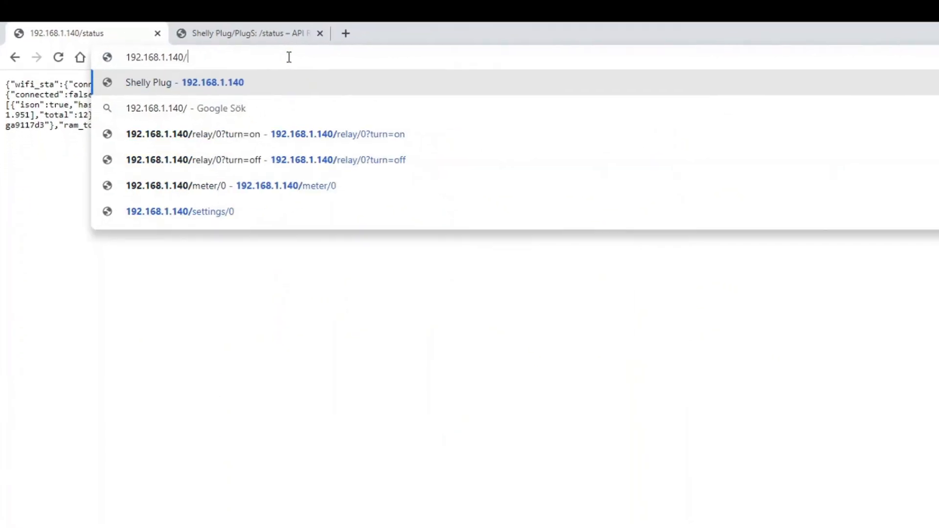
Show Max Power Protection at 1800 W under Settings > Internet & Security > Safety on the plug's home page.
{"action": "left_click", "coordinate": [184, 82]}
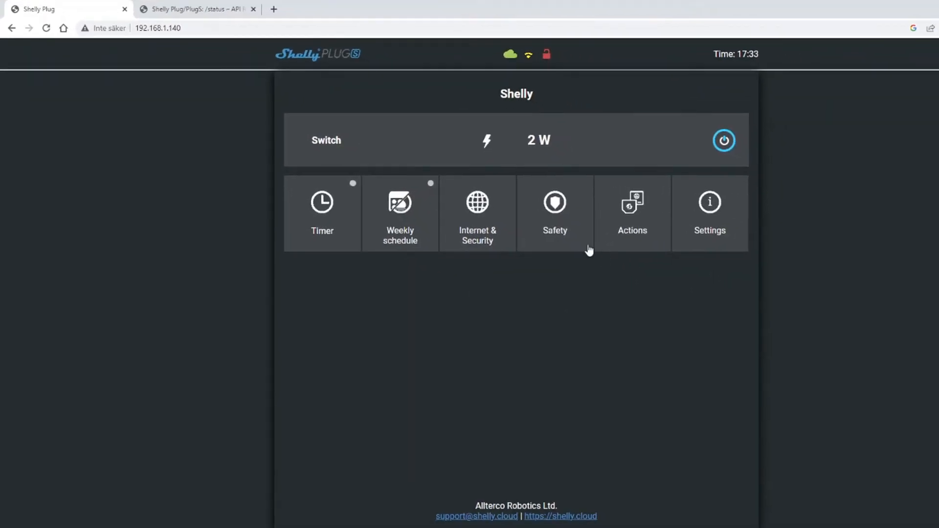
{"action": "left_click", "coordinate": [709, 213]}
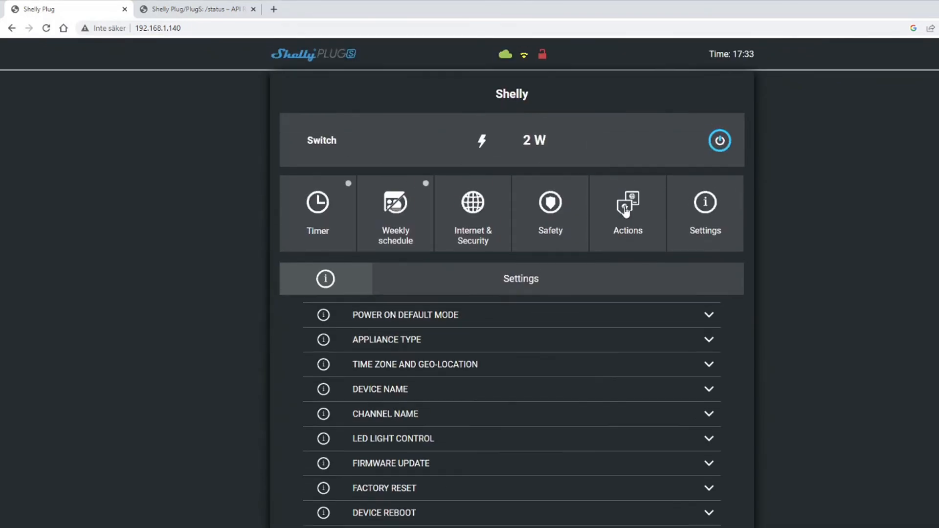
{"action": "left_click", "coordinate": [473, 197]}
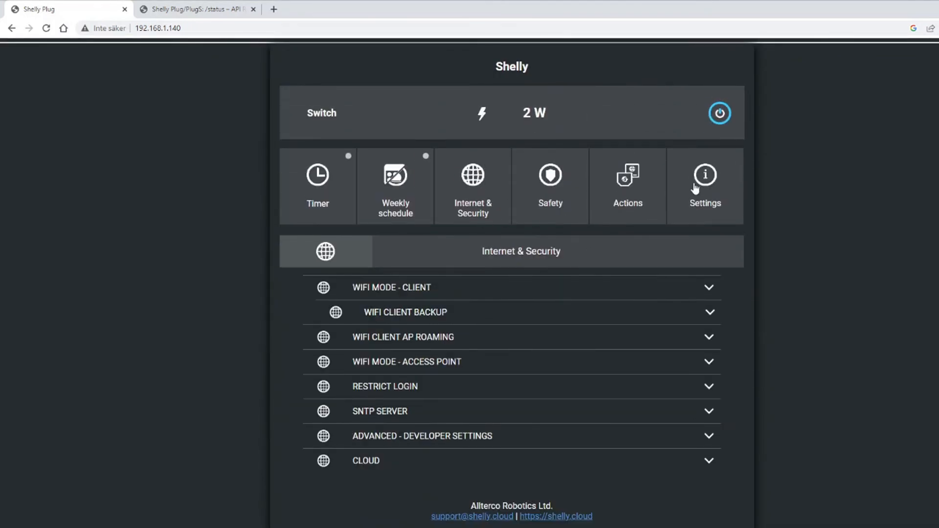
{"action": "left_click", "coordinate": [549, 185]}
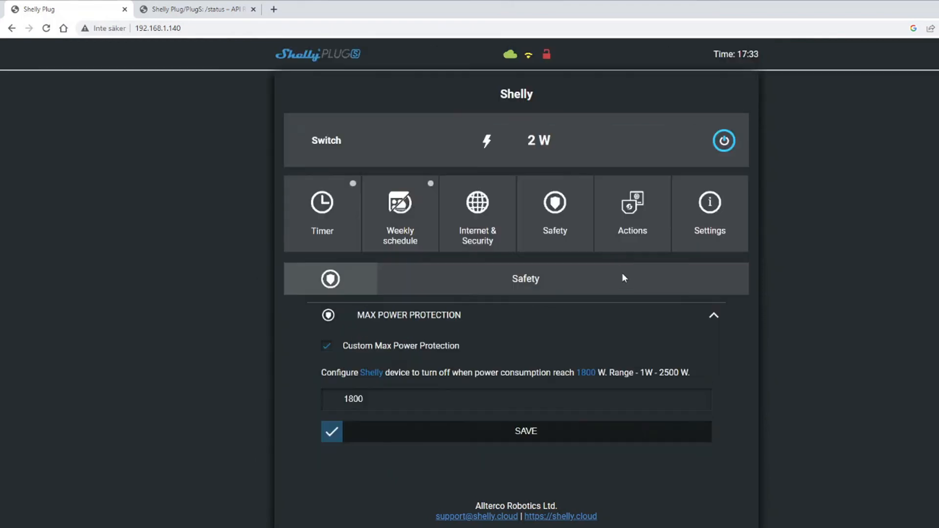
{"action": "left_click", "coordinate": [413, 399]}
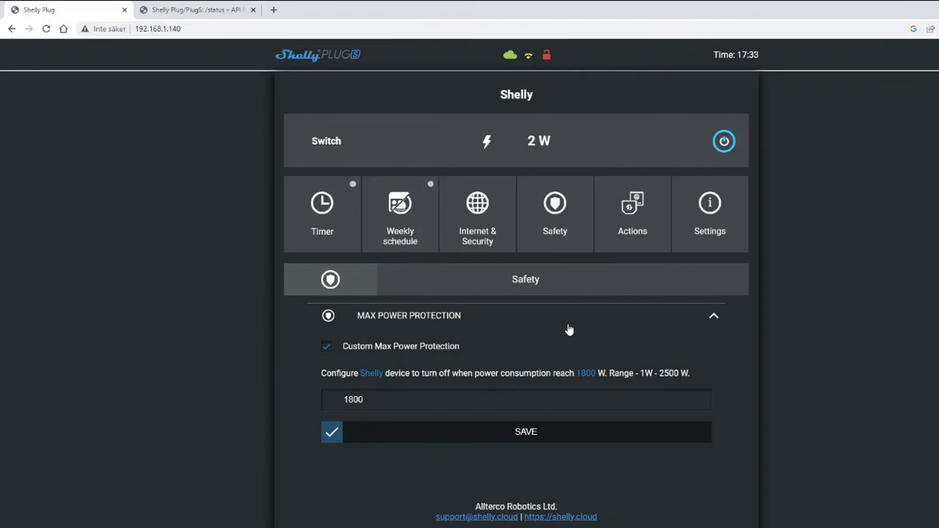
{"action": "mouse_move", "coordinate": [613, 345]}
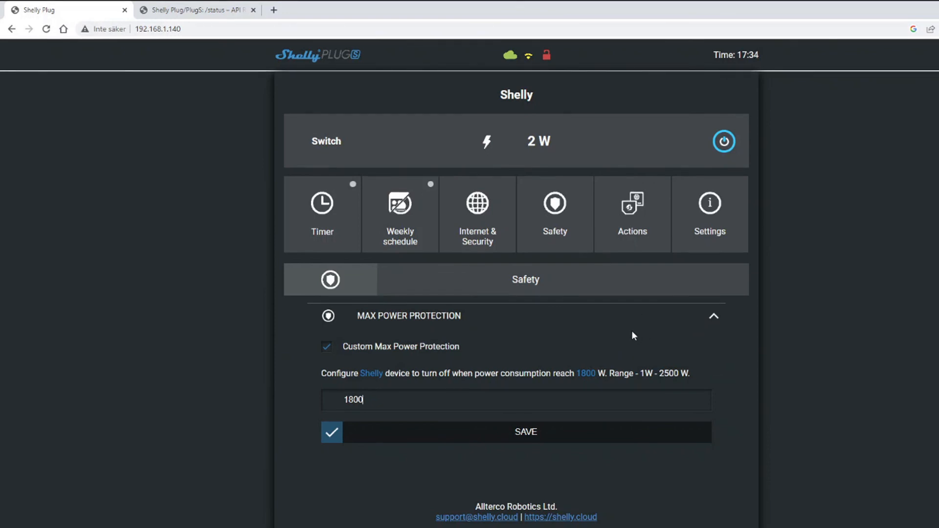
{"action": "mouse_move", "coordinate": [491, 234]}
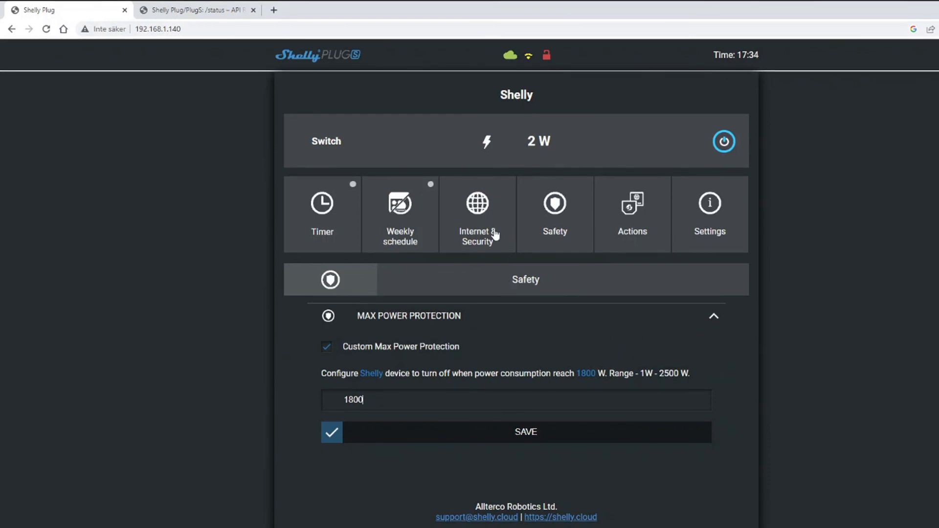
{"action": "mouse_move", "coordinate": [638, 363]}
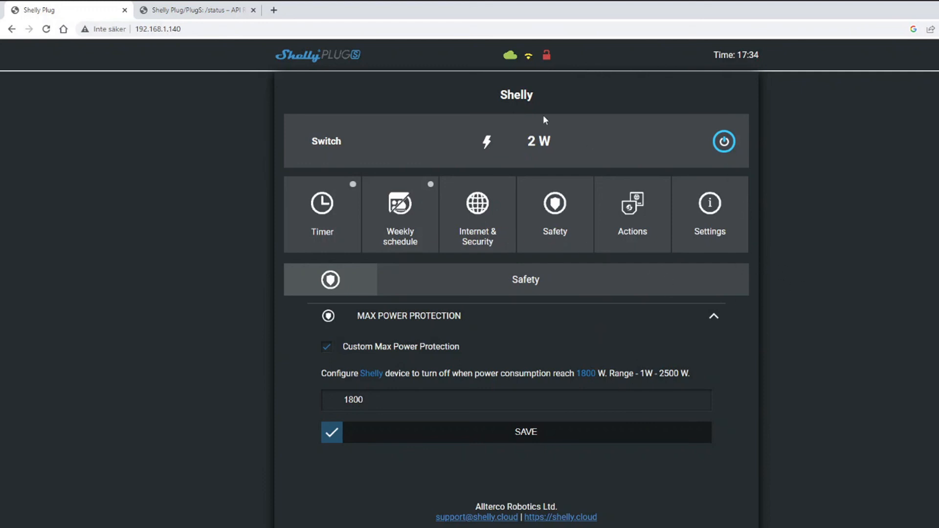
{"action": "left_click", "coordinate": [198, 10]}
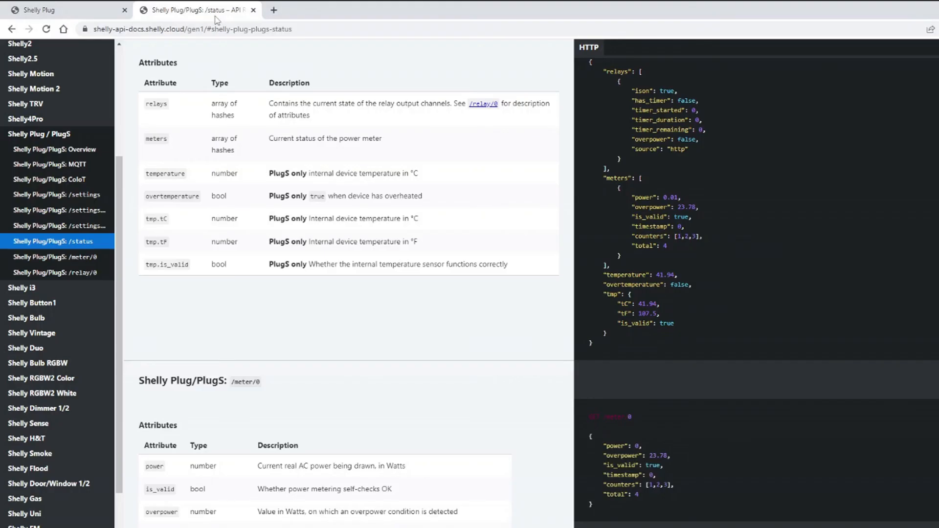
Scroll through the /status and /meter/0 attribute tables.
{"action": "scroll", "scroll_direction": "down", "scroll_amount": 3}
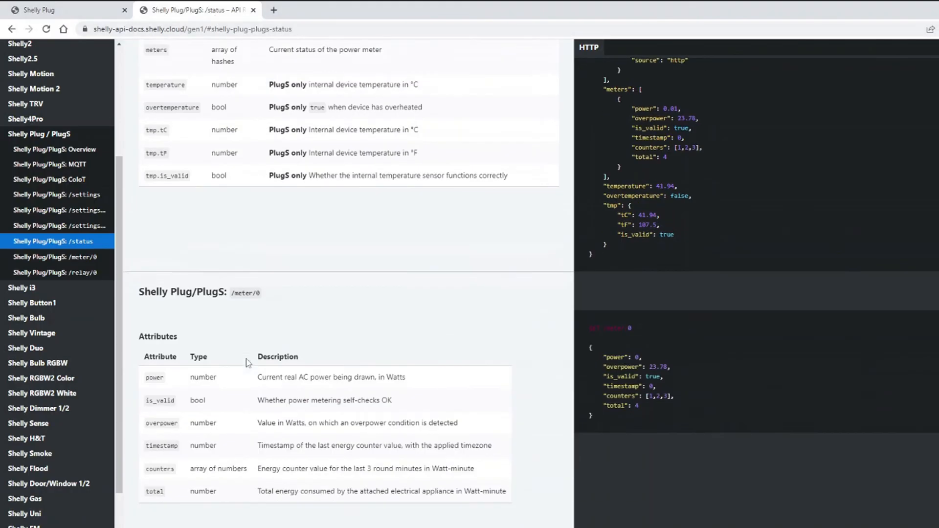
{"action": "scroll", "scroll_direction": "down", "scroll_amount": 3}
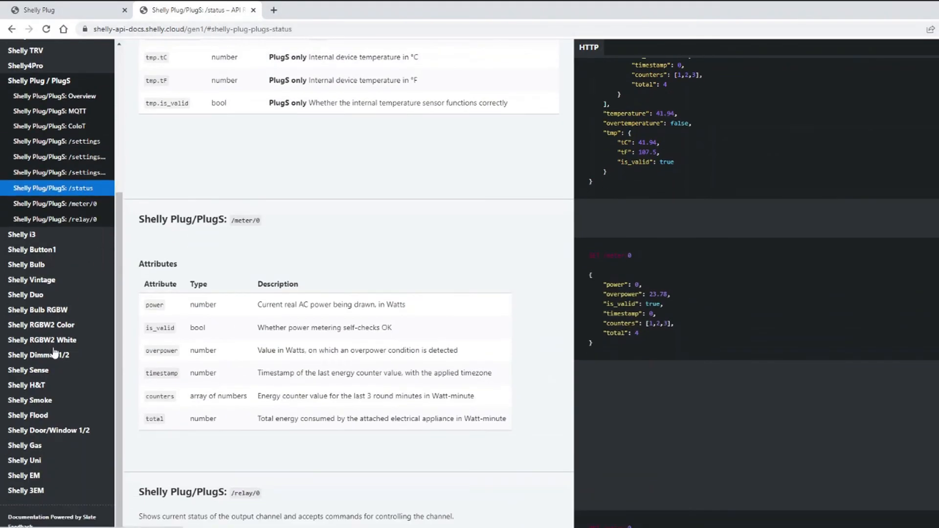
{"action": "scroll", "scroll_direction": "down", "scroll_amount": 3}
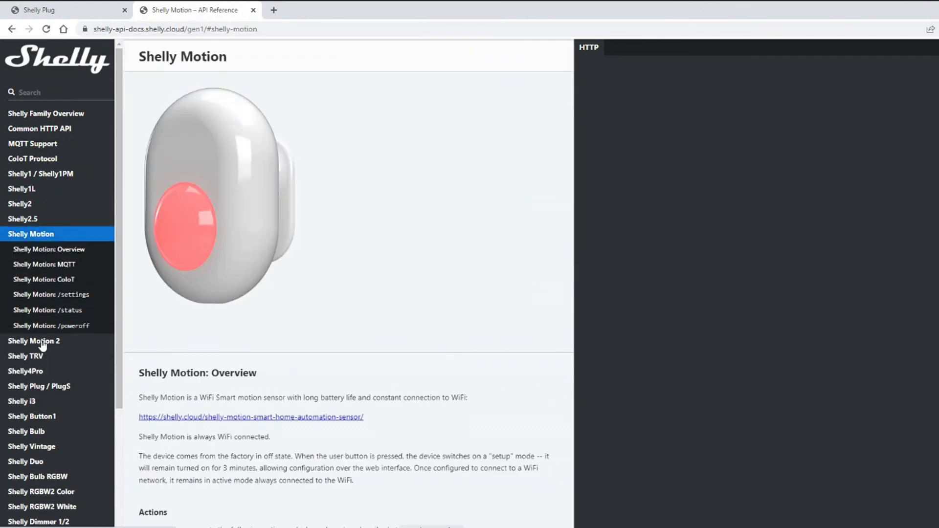
Browse the Shelly4Pro and Shelly Plug / PlugS sections, ending on the Shelly Button1 reference.
{"action": "left_click", "coordinate": [25, 356]}
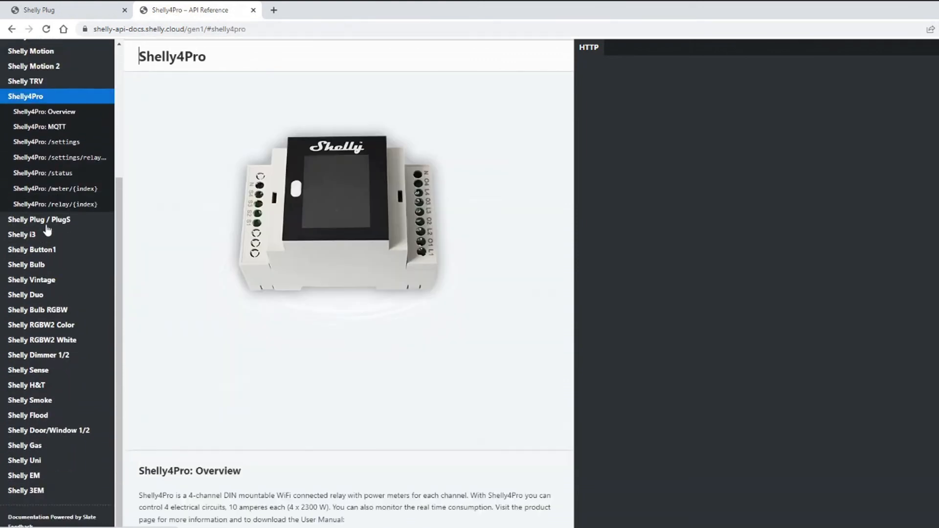
{"action": "left_click", "coordinate": [40, 219]}
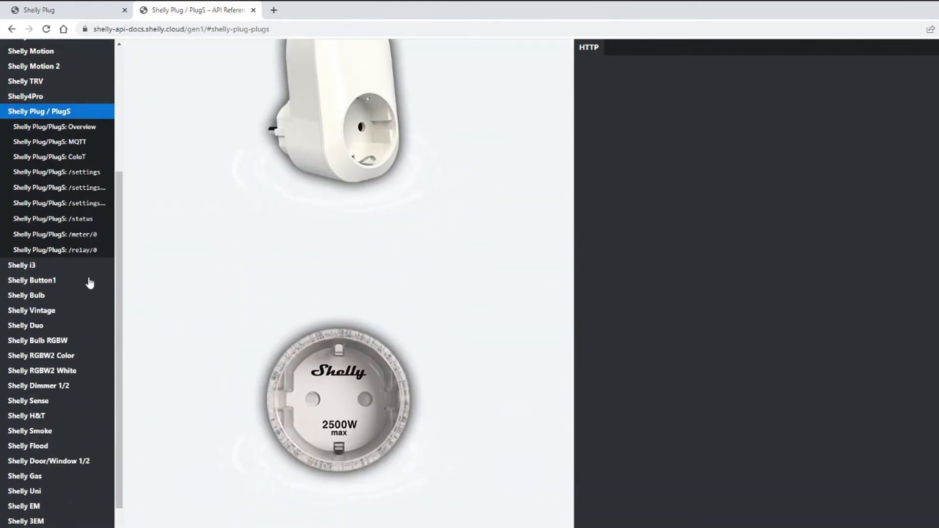
{"action": "left_click", "coordinate": [32, 279]}
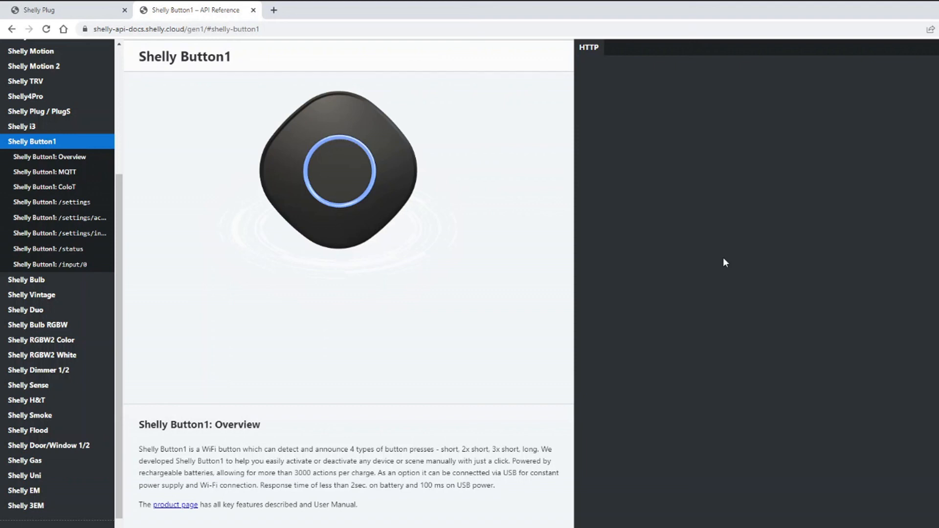
Navigate to the Shelly Button1 Overview section with factory reset, MQTT topics and CoIoT details.
{"action": "left_click", "coordinate": [138, 56]}
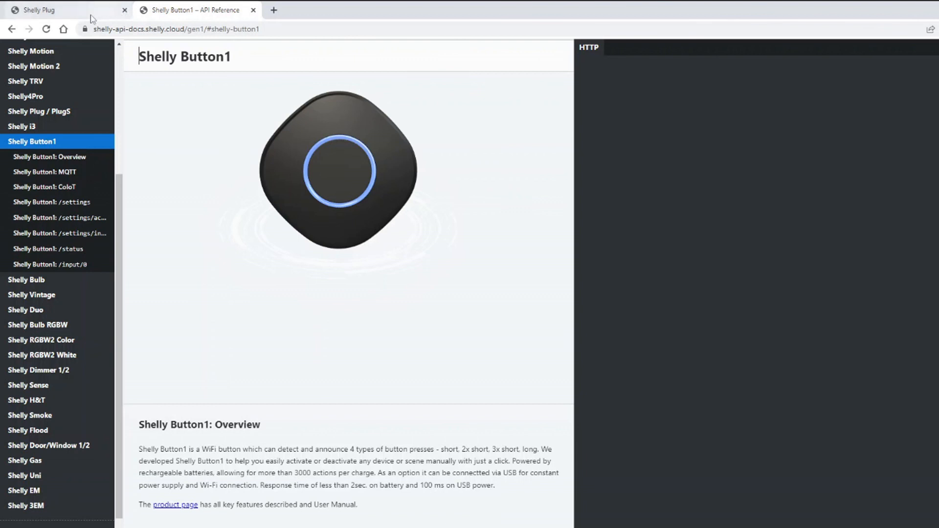
{"action": "mouse_move", "coordinate": [39, 10]}
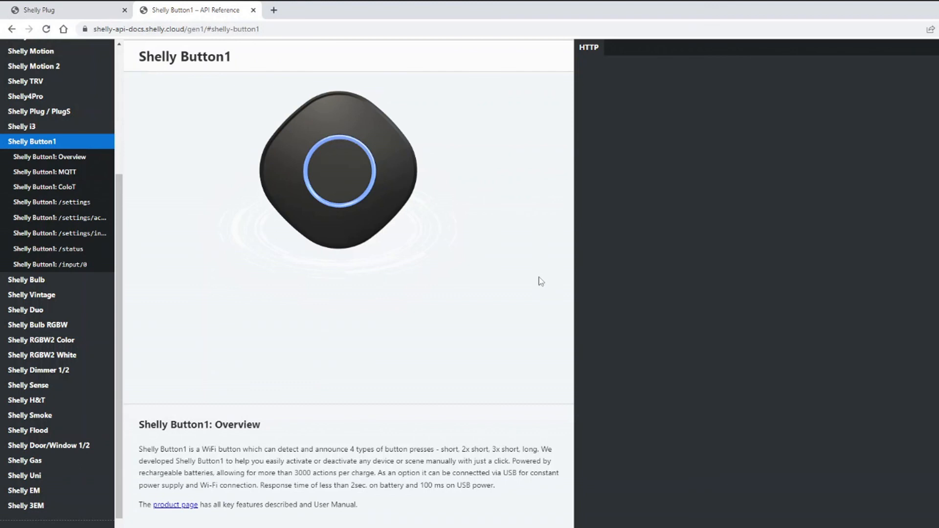
{"action": "mouse_move", "coordinate": [709, 276]}
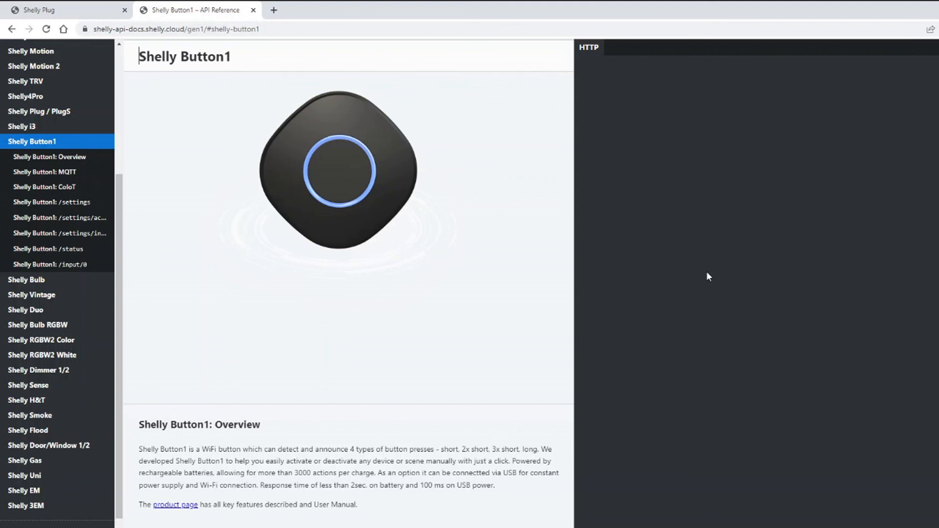
{"action": "scroll", "scroll_direction": "down", "scroll_amount": 3}
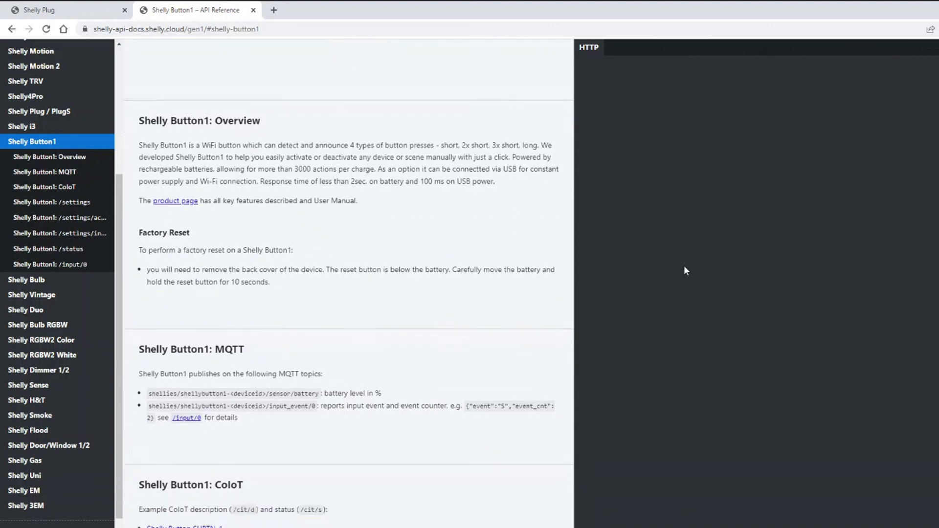
{"action": "left_click", "coordinate": [50, 156]}
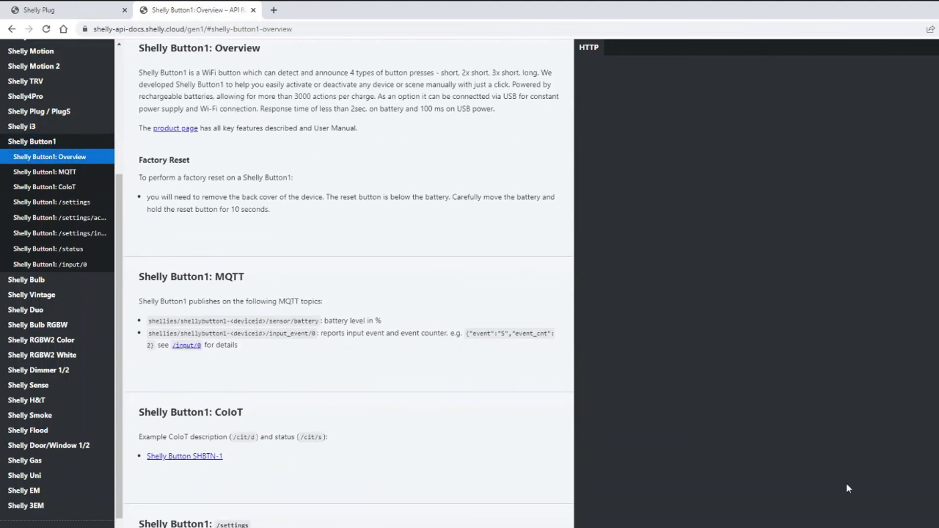
{"action": "mouse_move", "coordinate": [587, 505]}
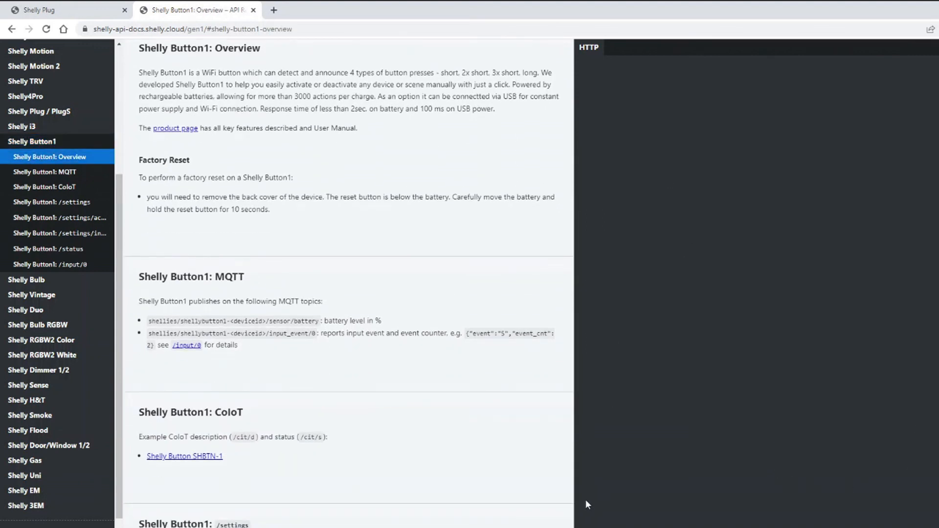